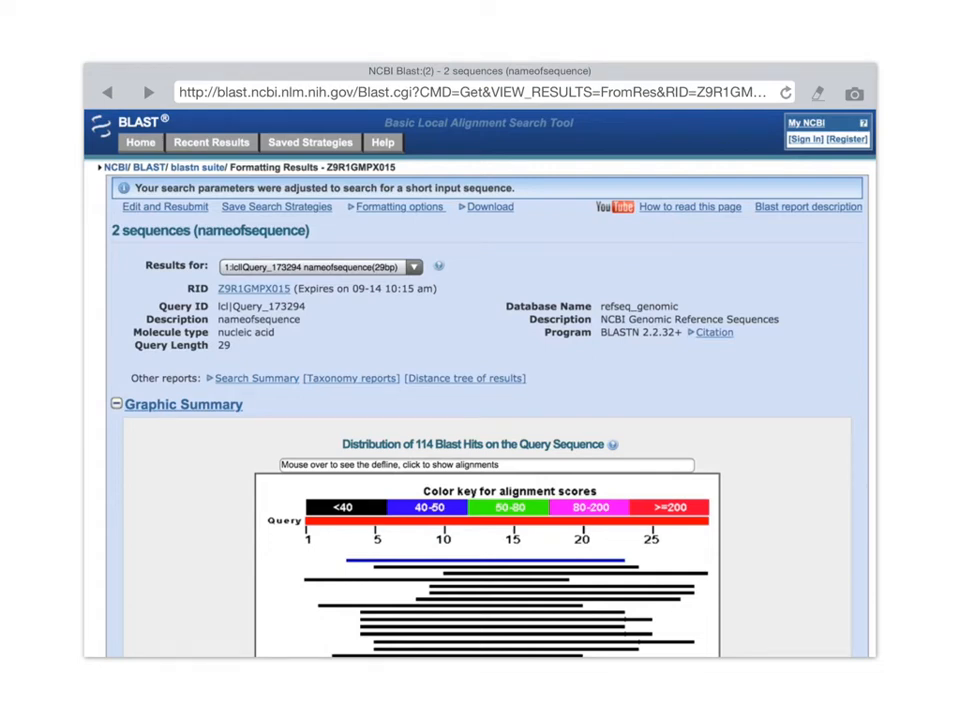
{"action": "mouse_move", "coordinate": [251, 238]}
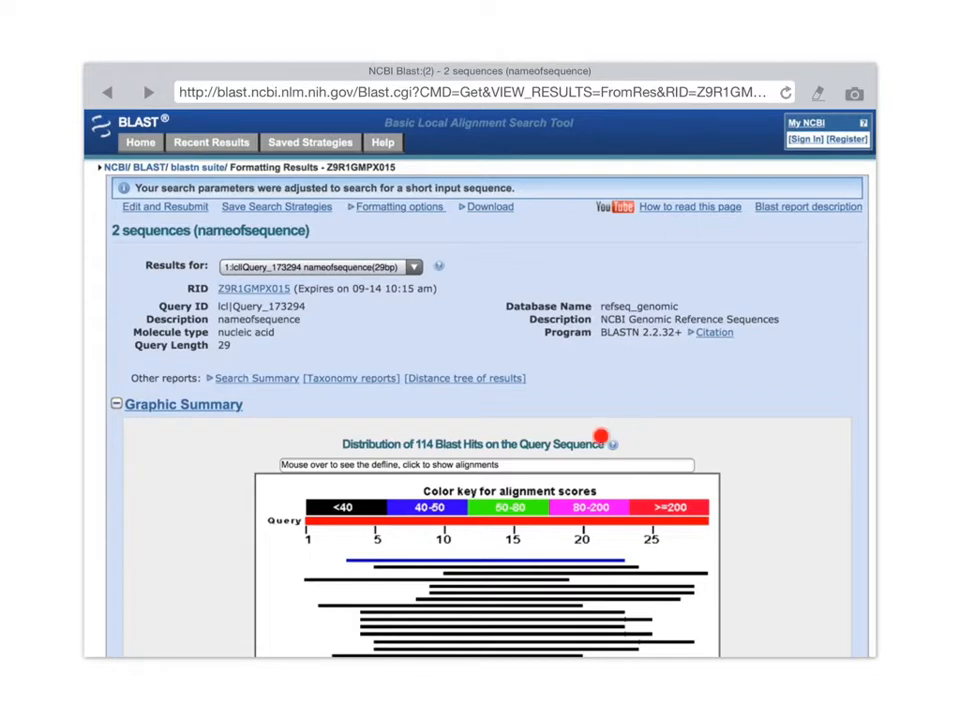
{"action": "mouse_move", "coordinate": [478, 462]}
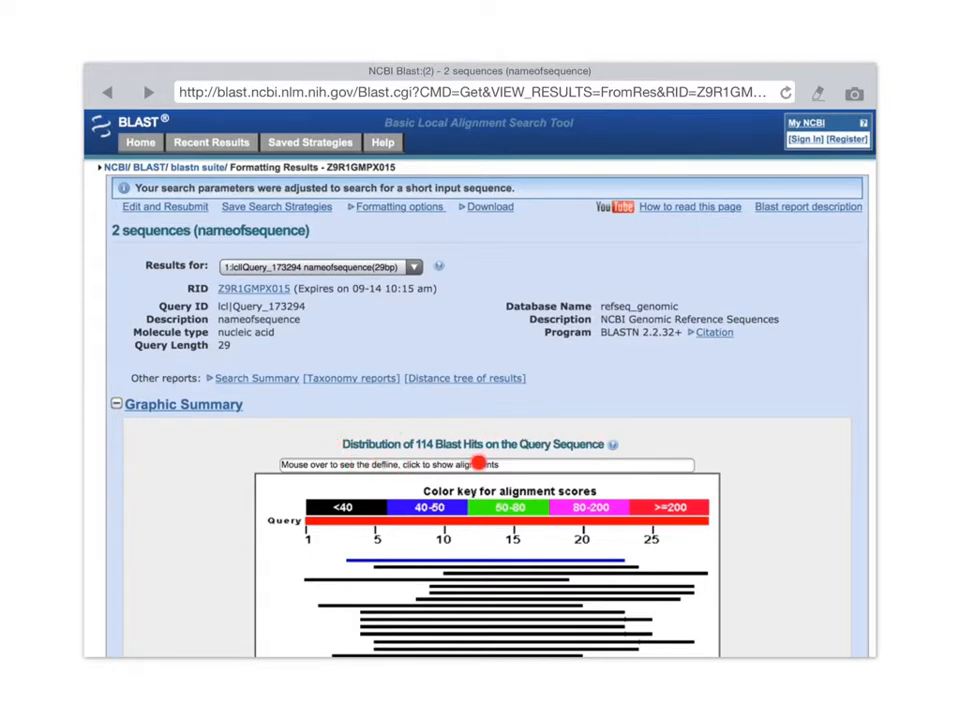
{"action": "mouse_move", "coordinate": [474, 452]}
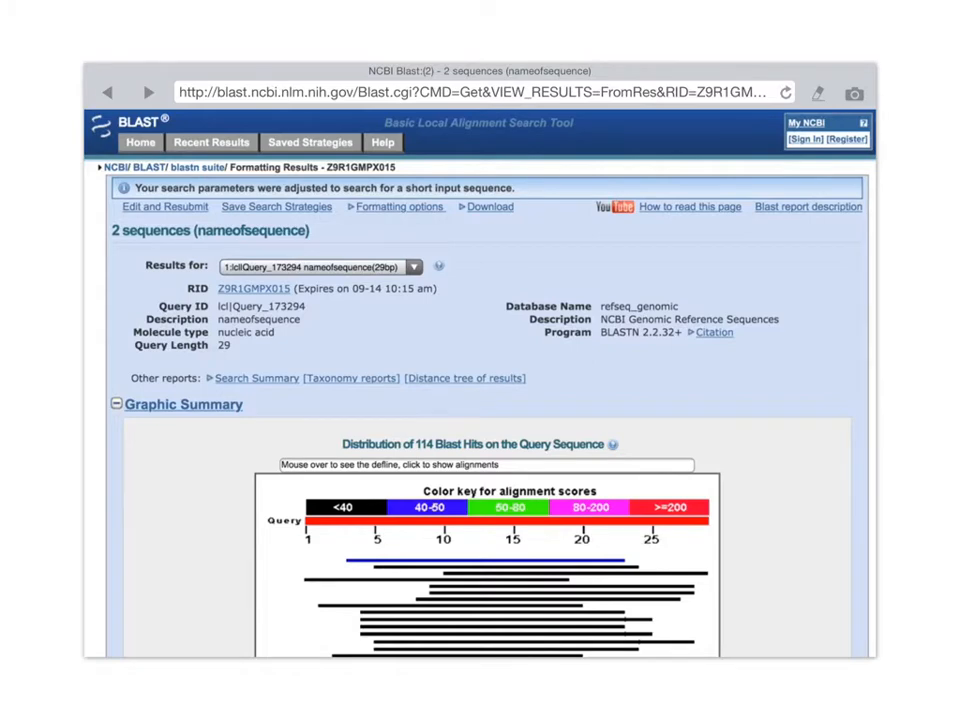
{"action": "scroll", "scroll_direction": "down", "scroll_amount": 3}
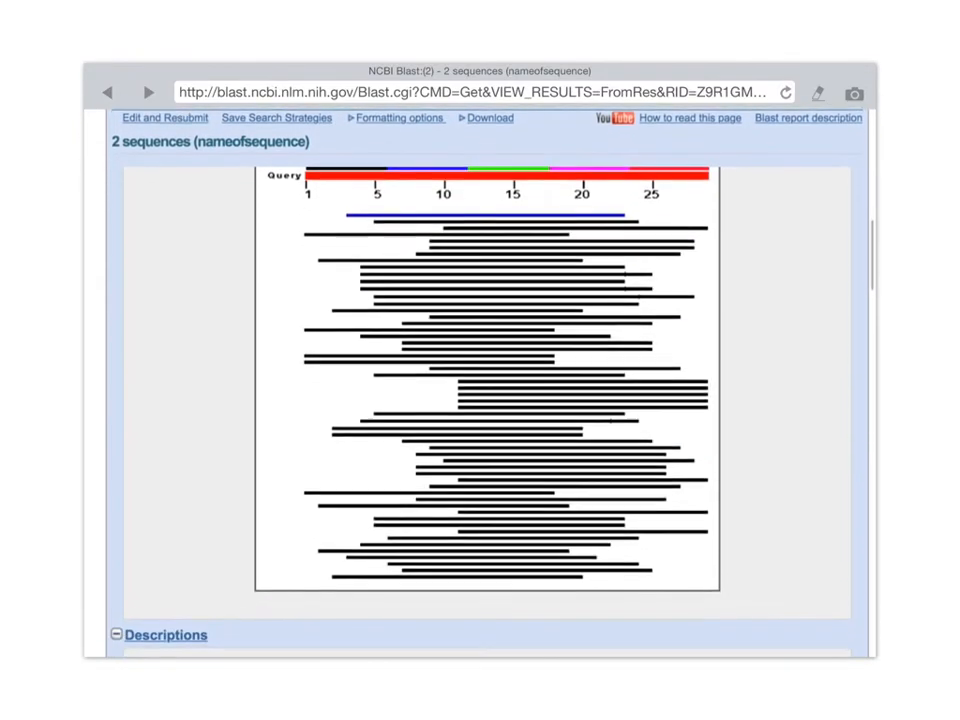
{"action": "scroll", "scroll_direction": "up", "scroll_amount": 3}
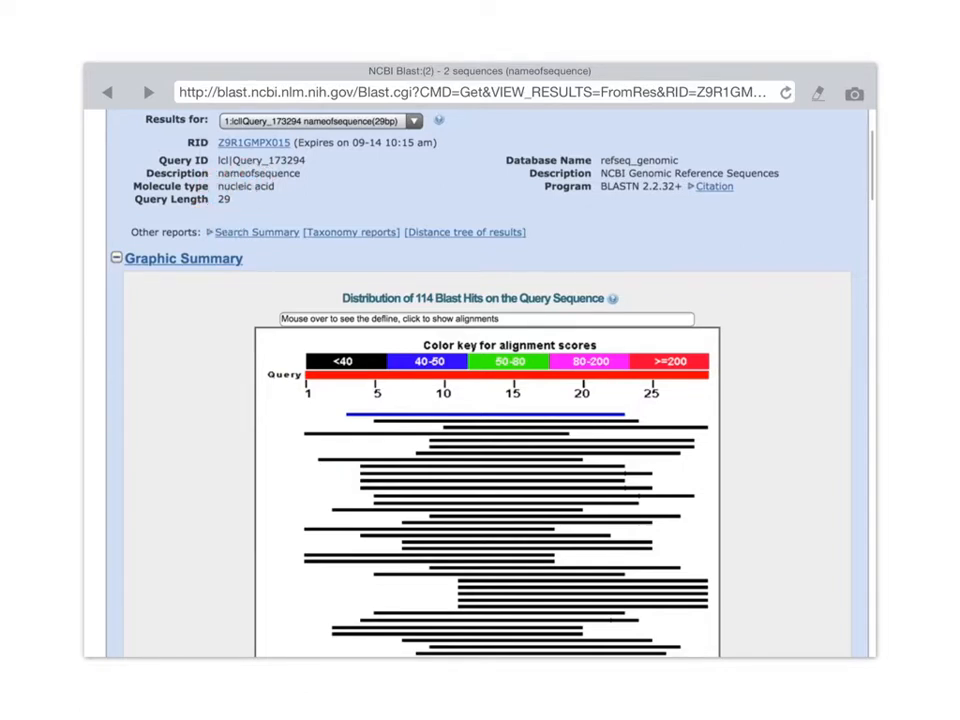
{"action": "mouse_move", "coordinate": [657, 424]}
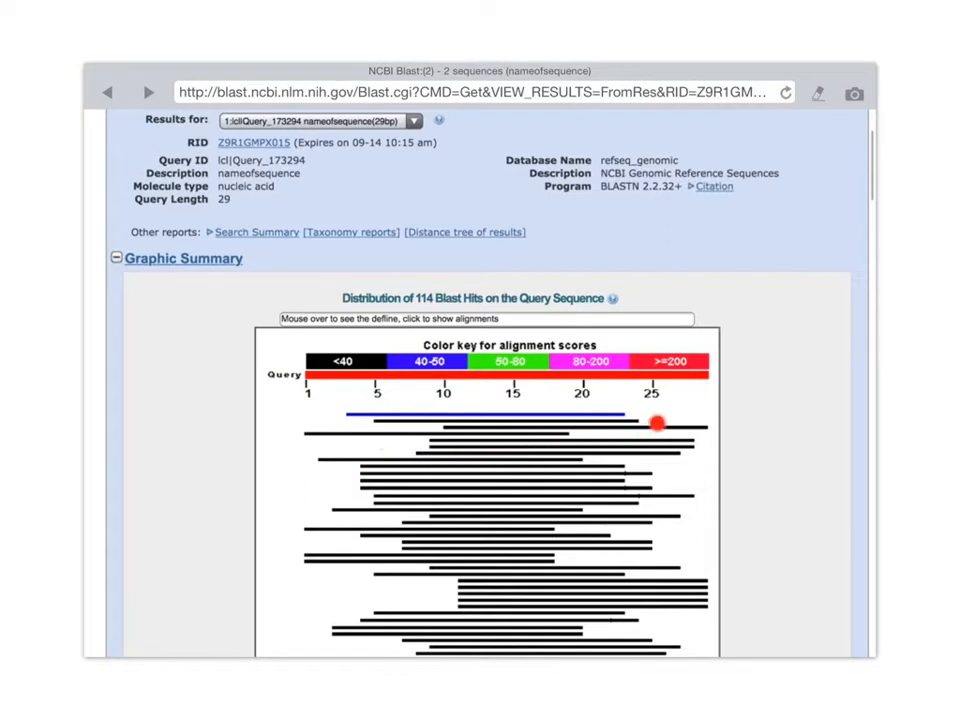
{"action": "mouse_move", "coordinate": [433, 408]}
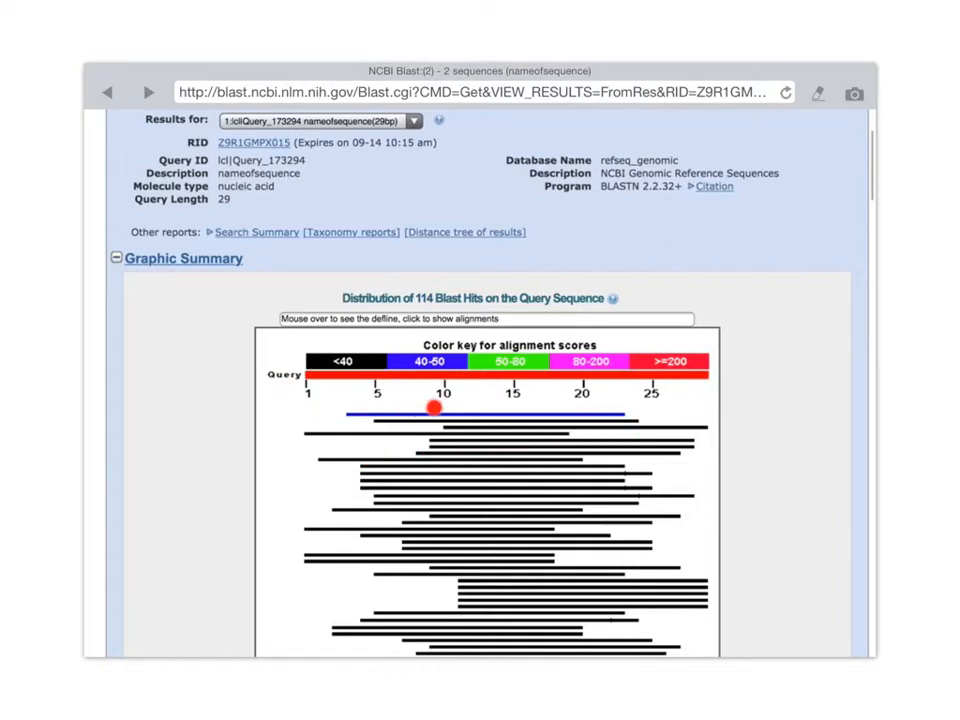
{"action": "mouse_move", "coordinate": [293, 418]}
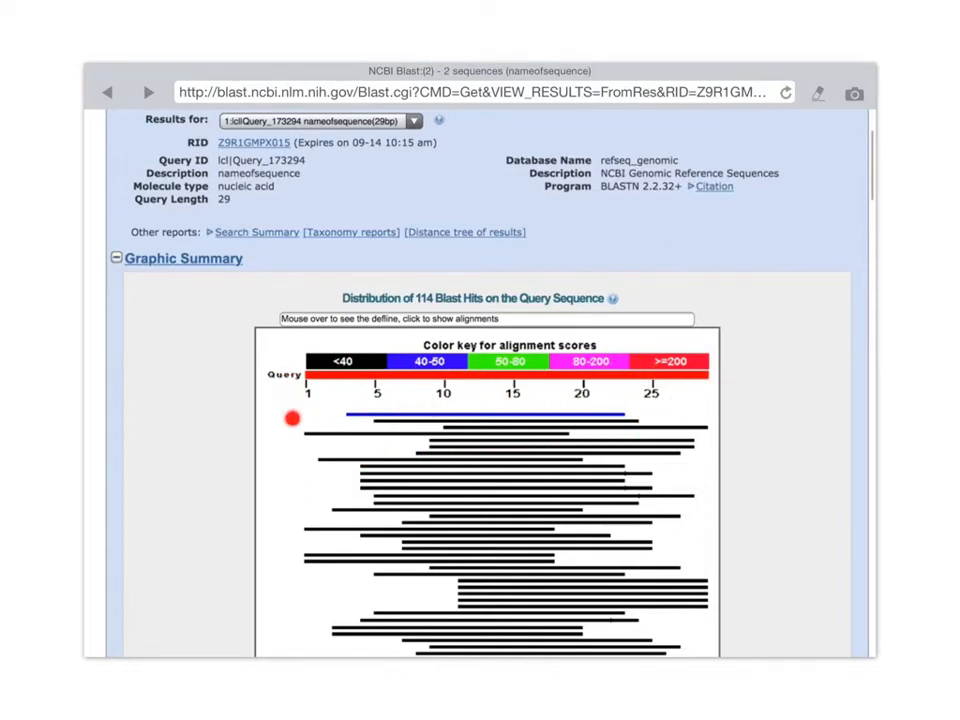
{"action": "mouse_move", "coordinate": [578, 431]}
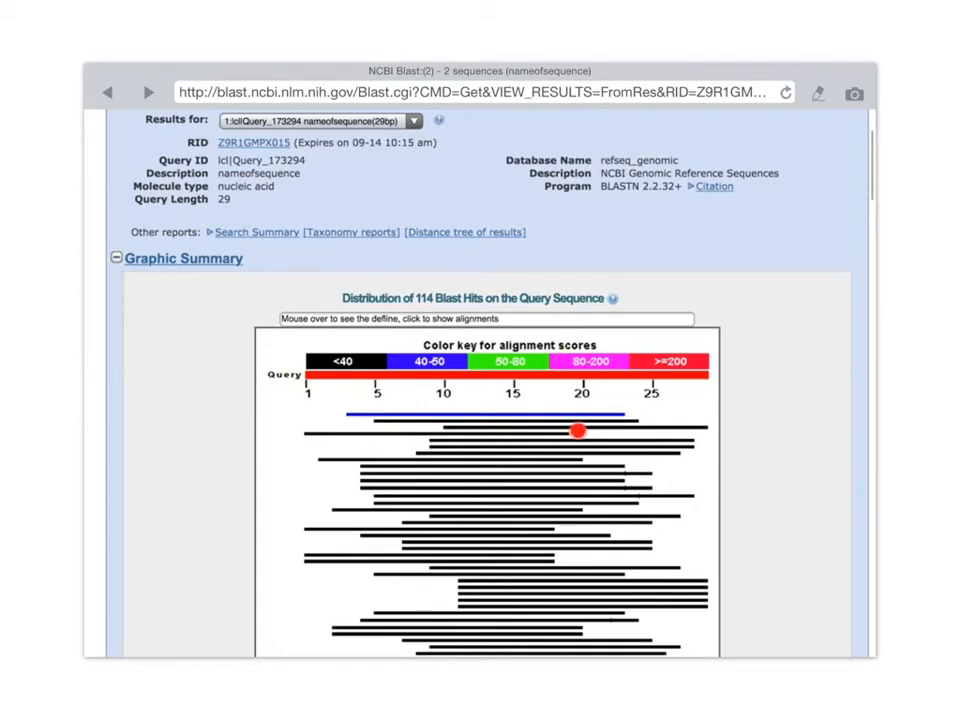
{"action": "mouse_move", "coordinate": [685, 440]}
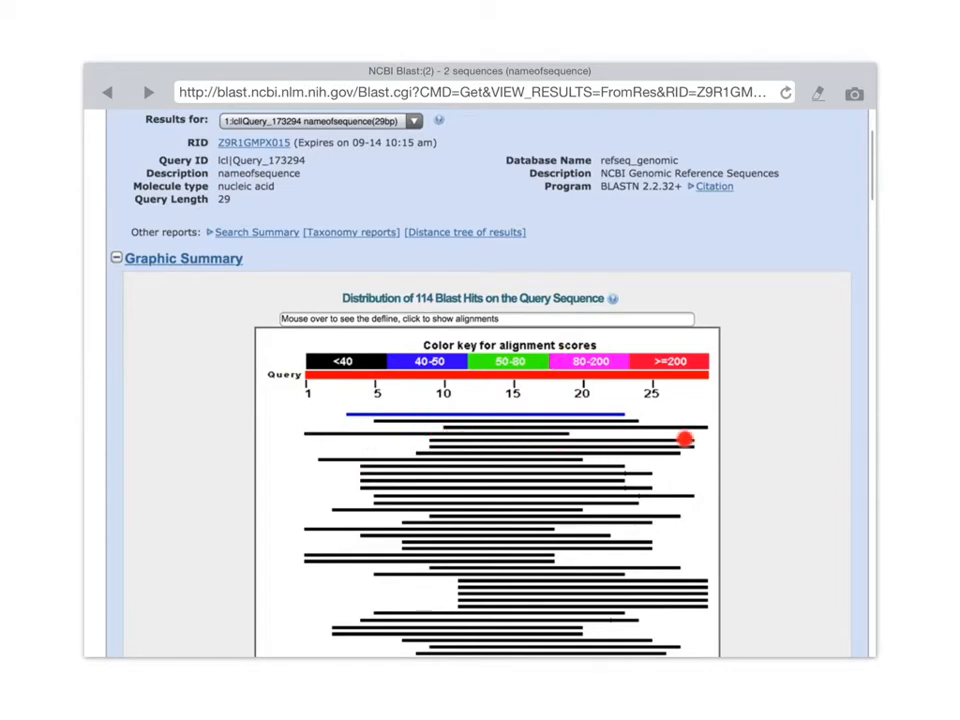
{"action": "mouse_move", "coordinate": [437, 460]}
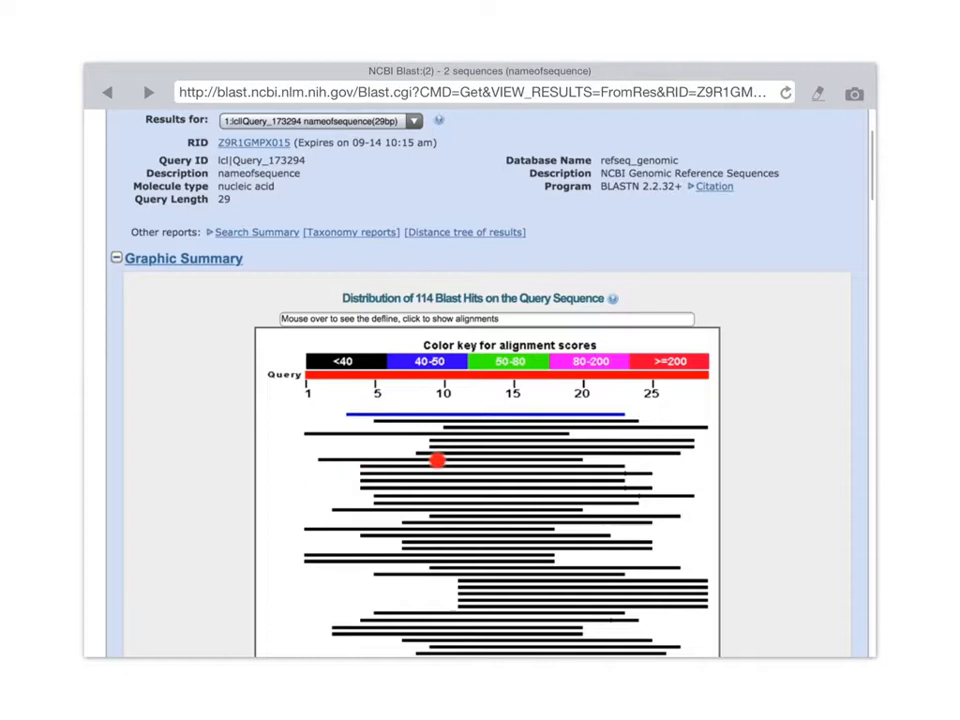
{"action": "mouse_move", "coordinate": [578, 464]}
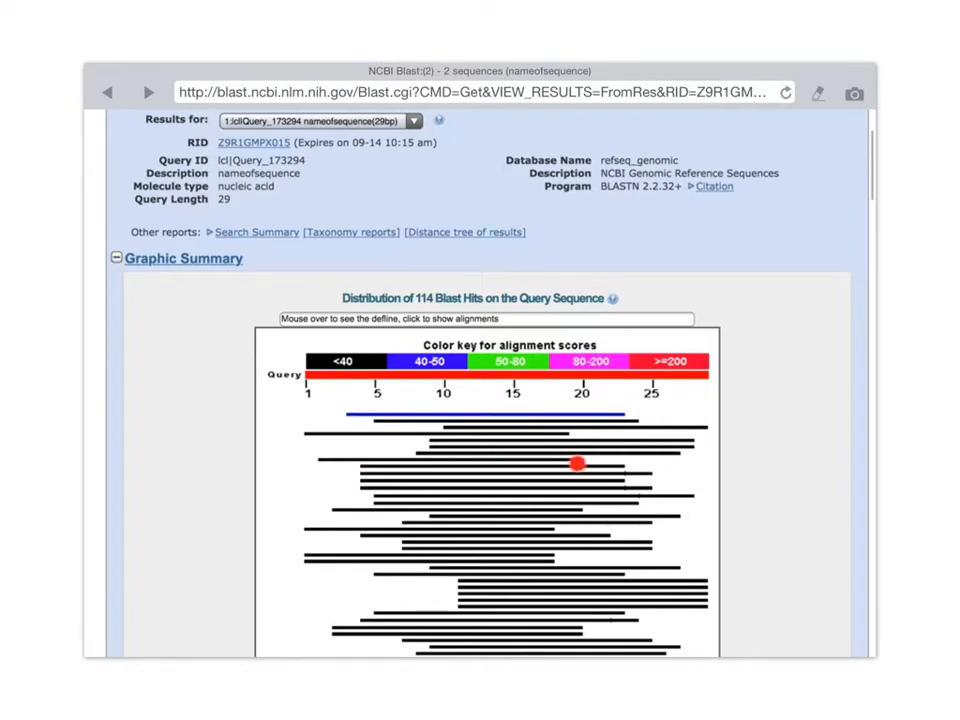
{"action": "mouse_move", "coordinate": [430, 459]}
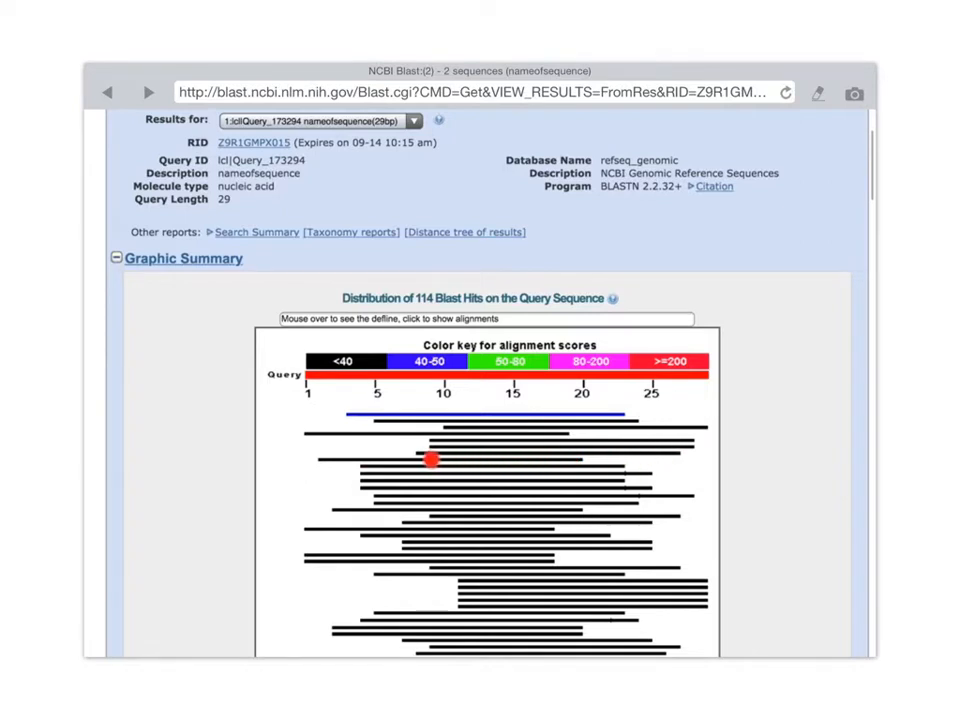
{"action": "mouse_move", "coordinate": [324, 428]}
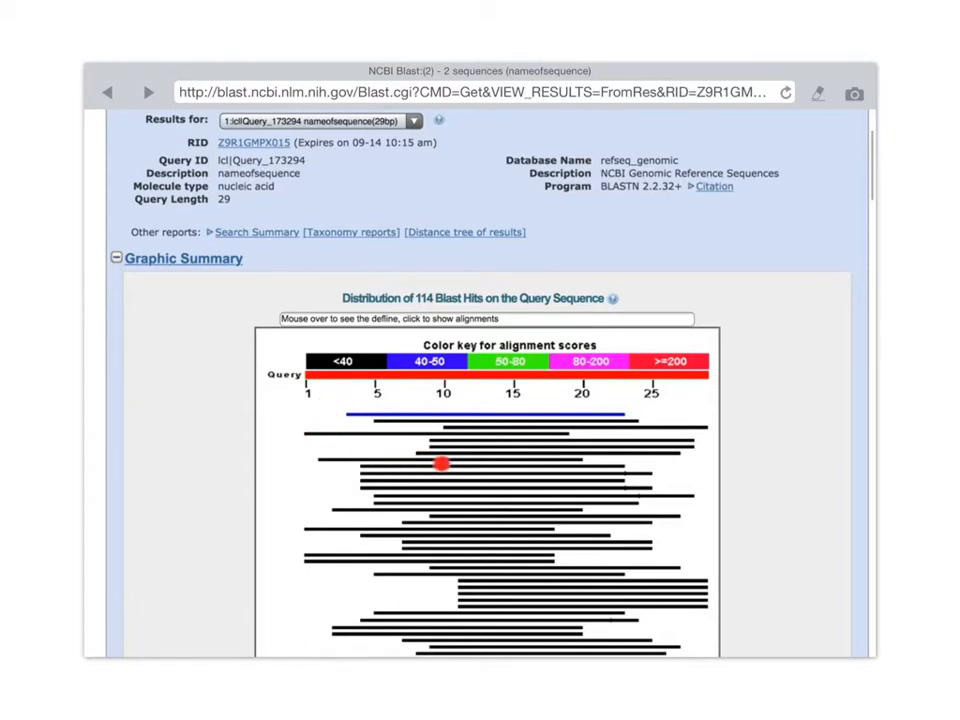
{"action": "mouse_move", "coordinate": [588, 391]}
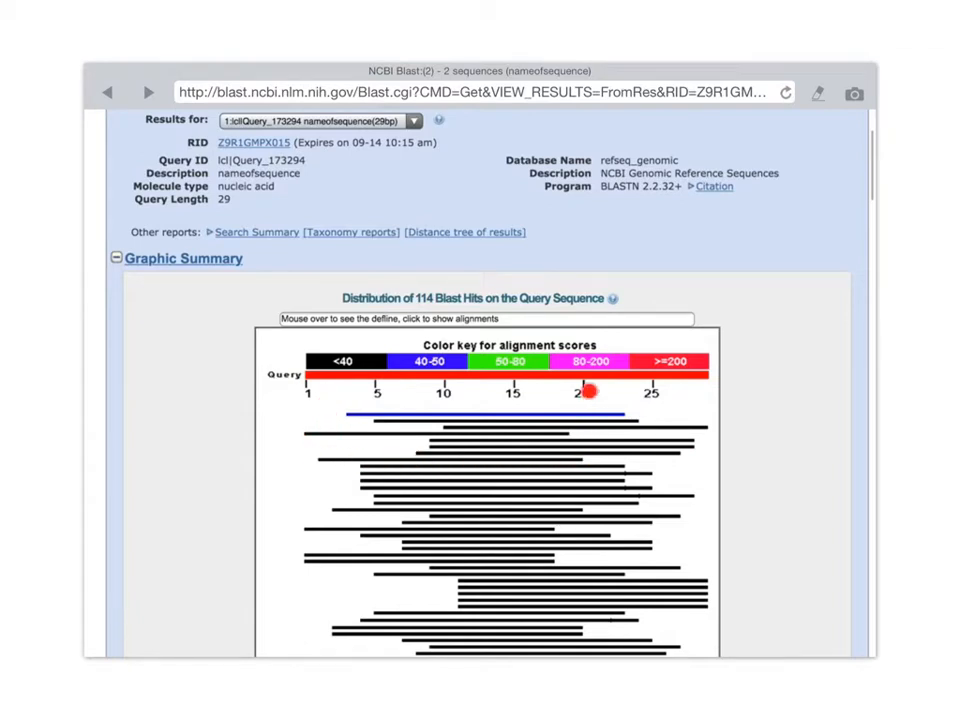
{"action": "mouse_move", "coordinate": [583, 462]}
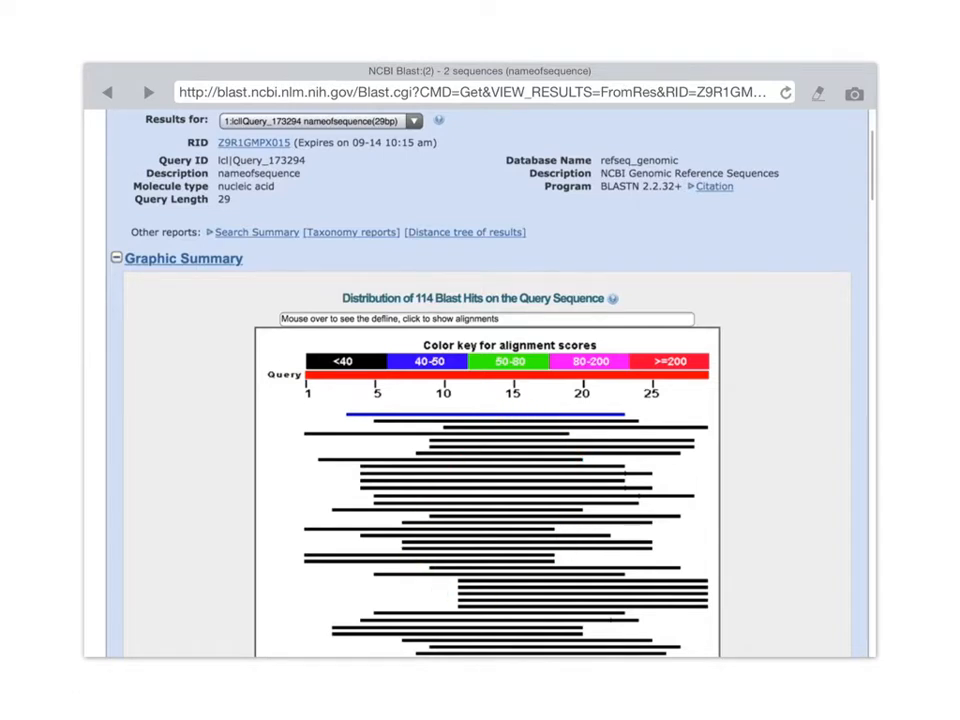
{"action": "mouse_move", "coordinate": [696, 388]}
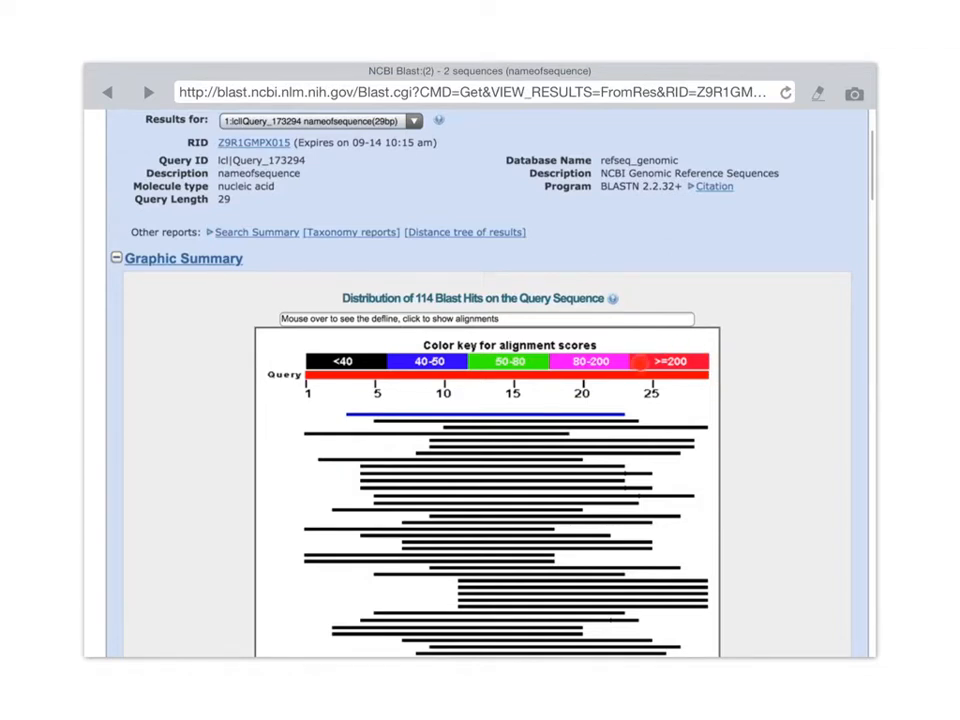
{"action": "mouse_move", "coordinate": [640, 388]}
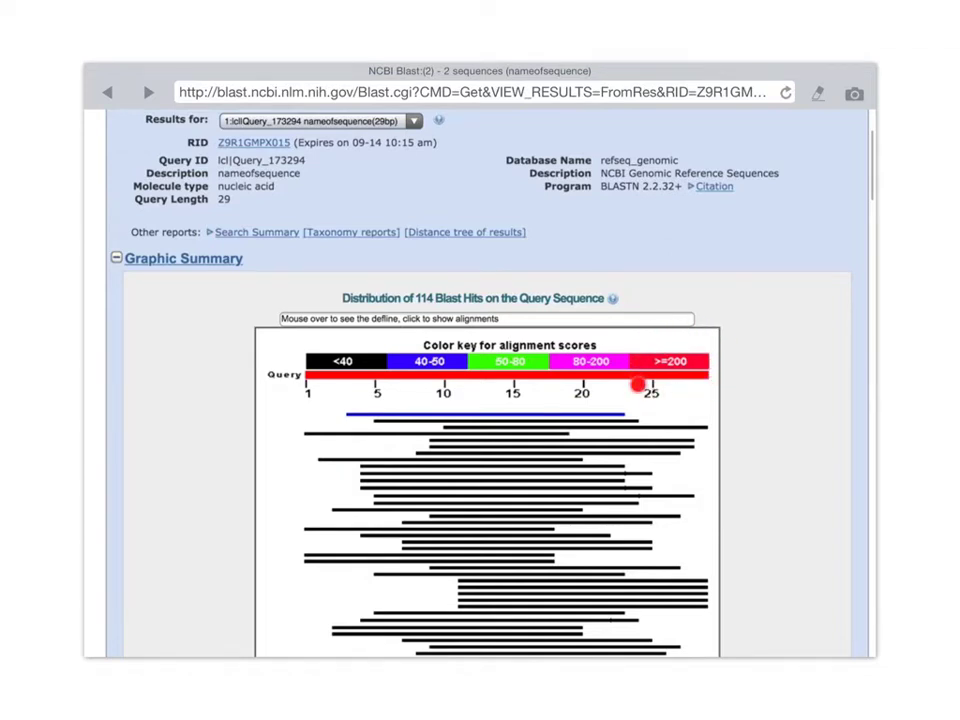
{"action": "mouse_move", "coordinate": [674, 407]}
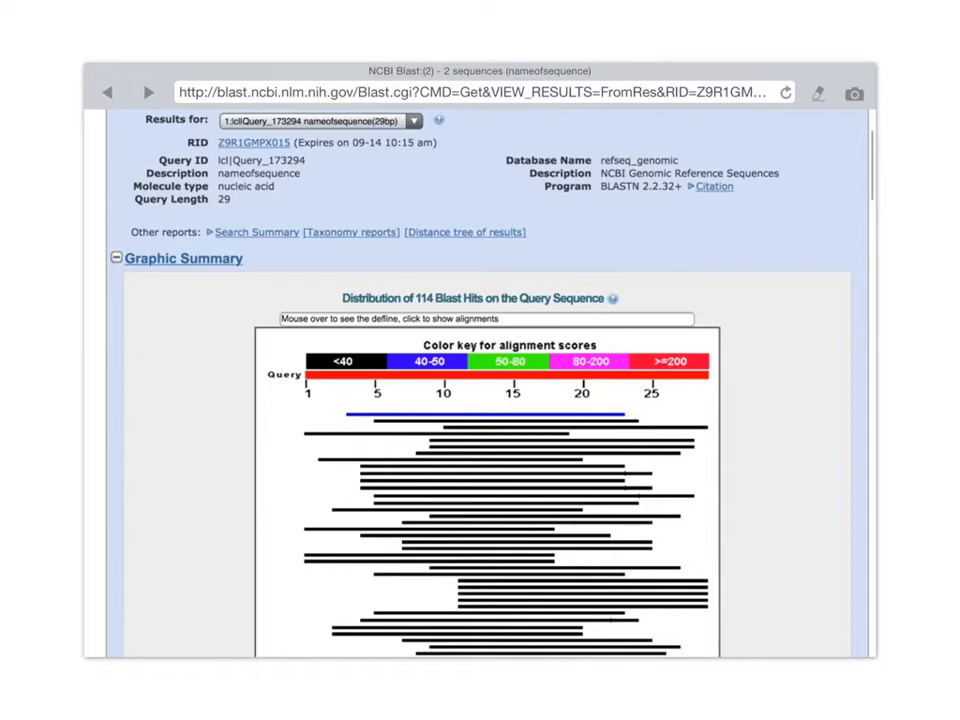
{"action": "scroll", "scroll_direction": "down", "scroll_amount": 3}
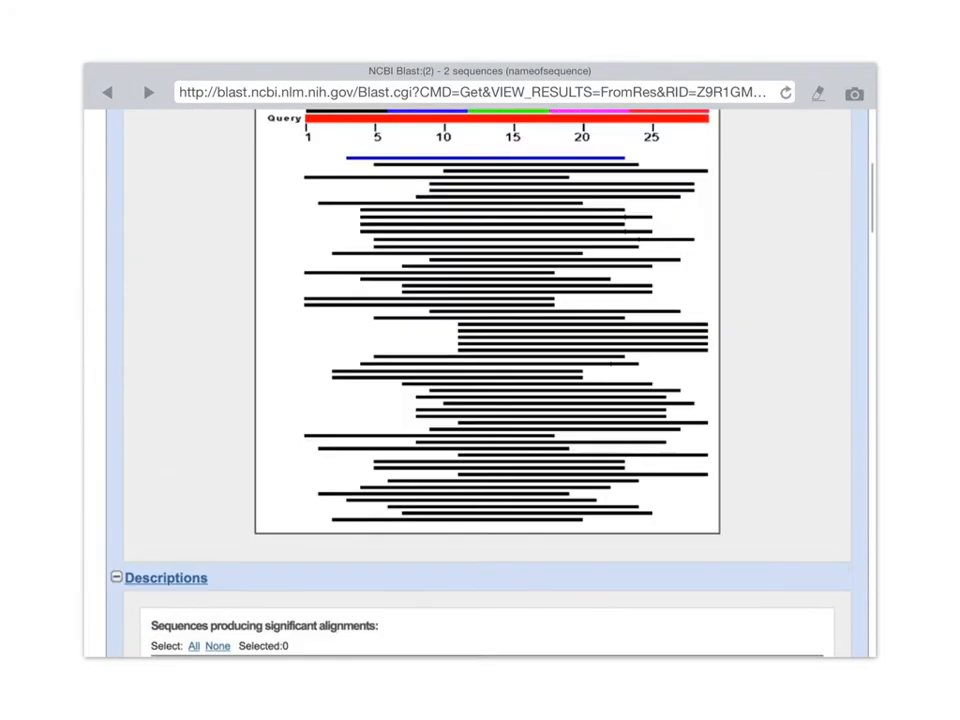
{"action": "scroll", "scroll_direction": "down", "scroll_amount": 3}
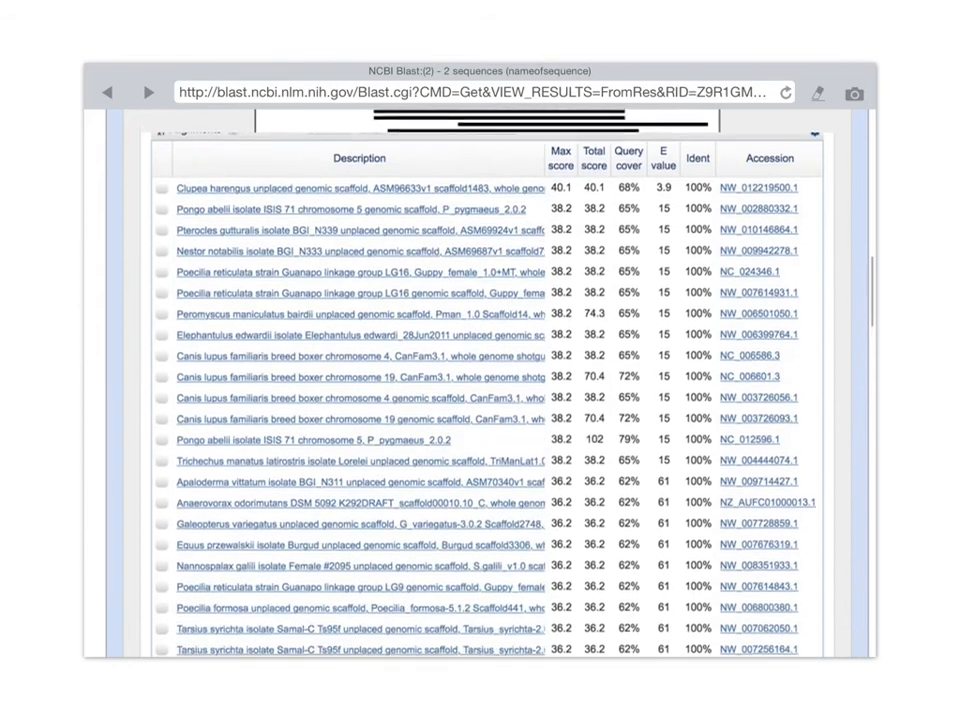
{"action": "scroll", "scroll_direction": "down", "scroll_amount": 3}
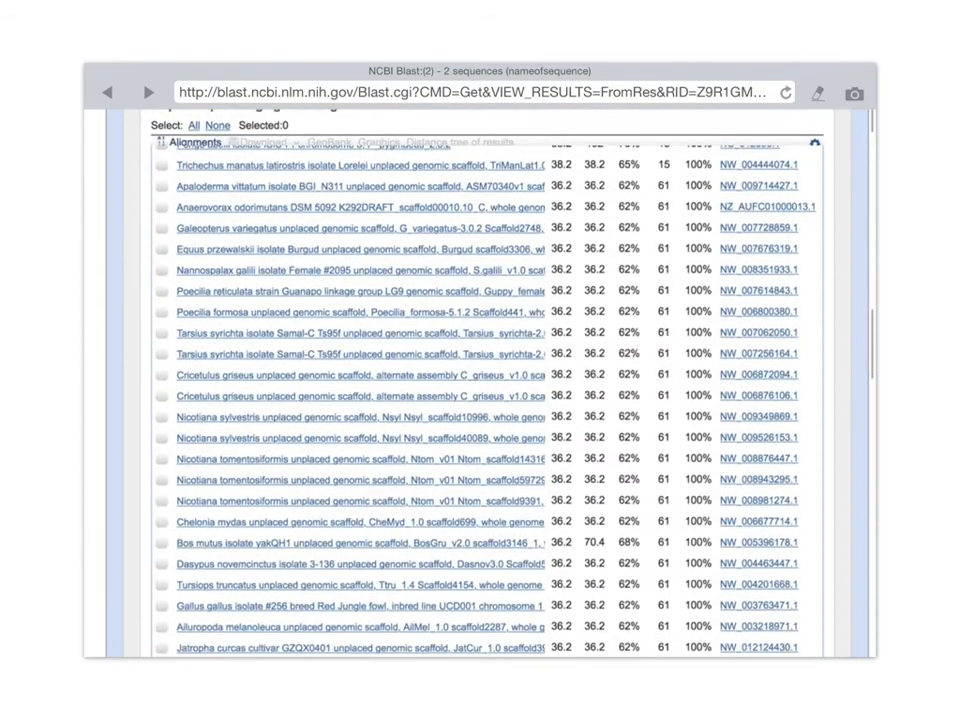
{"action": "scroll", "scroll_direction": "up", "scroll_amount": 3}
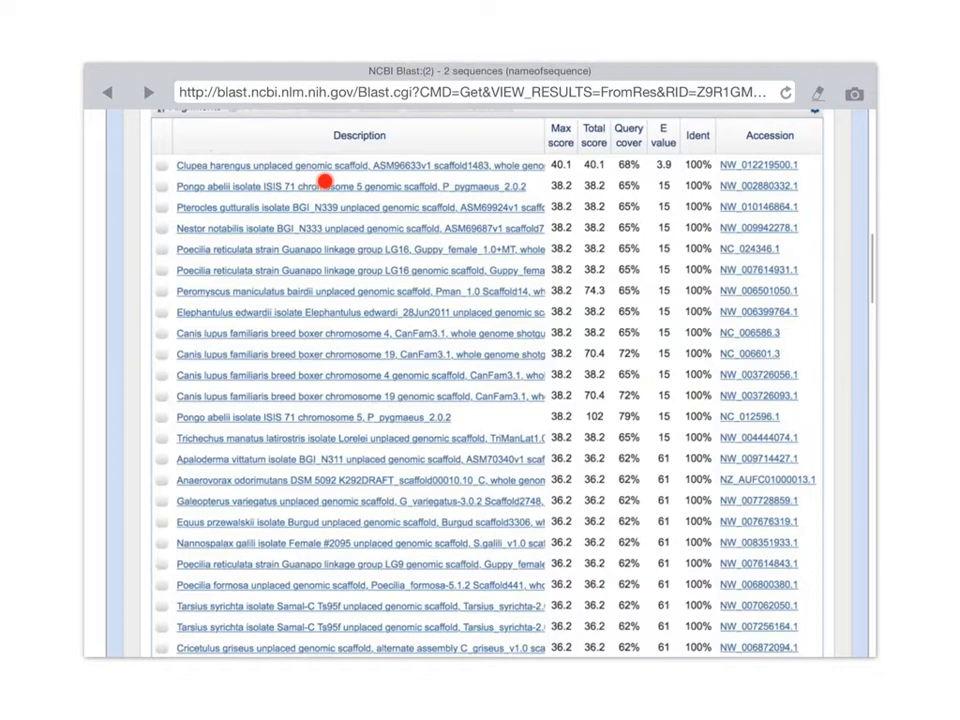
{"action": "mouse_move", "coordinate": [380, 162]}
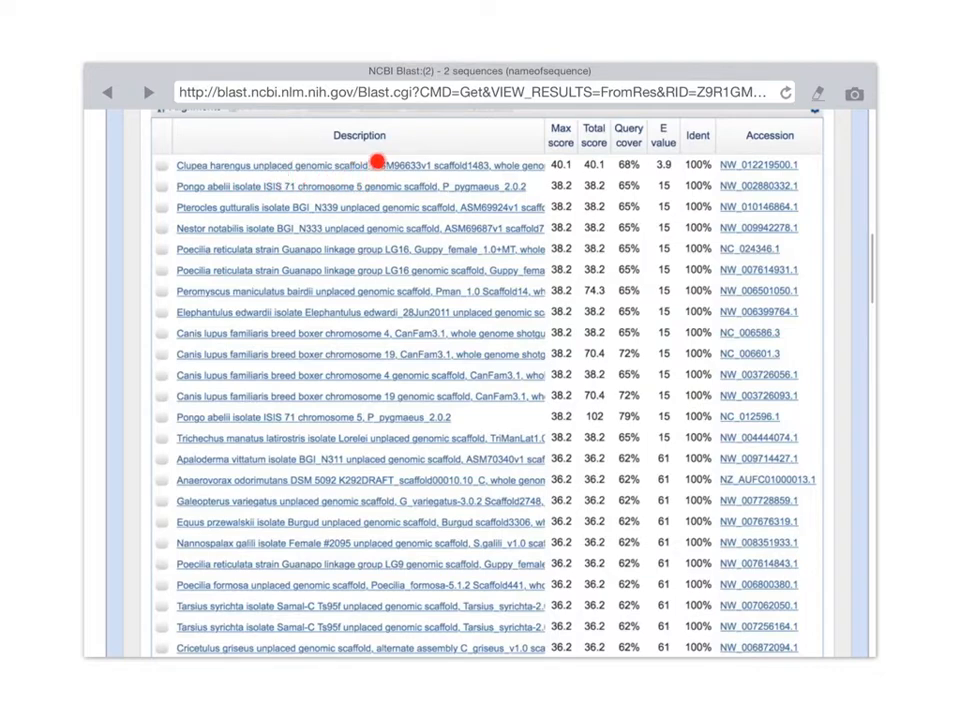
{"action": "mouse_move", "coordinate": [575, 185]}
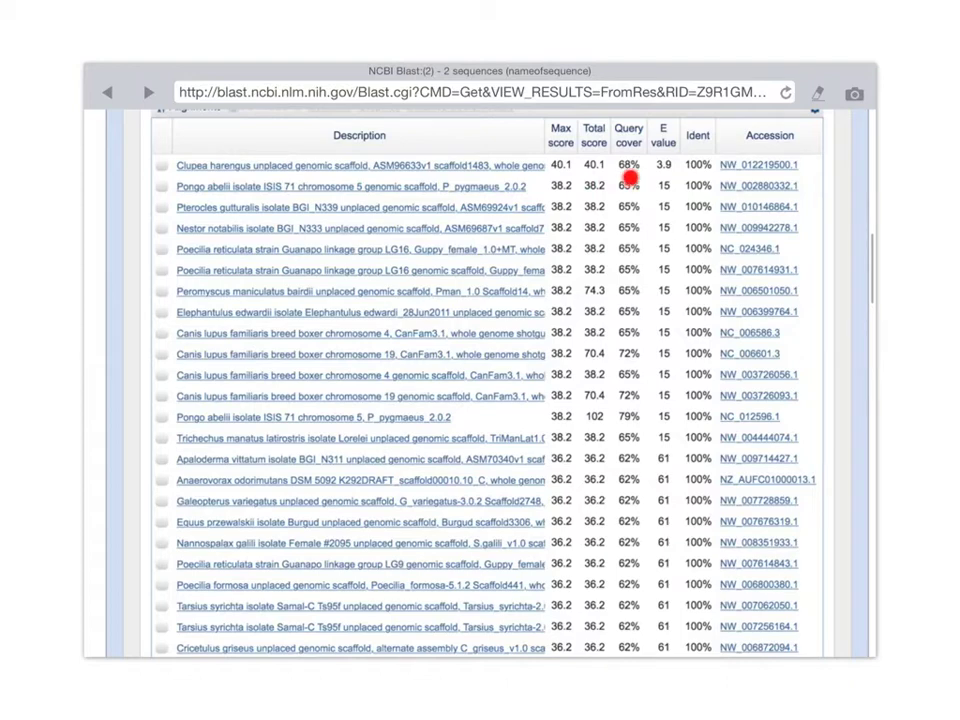
{"action": "mouse_move", "coordinate": [650, 155]}
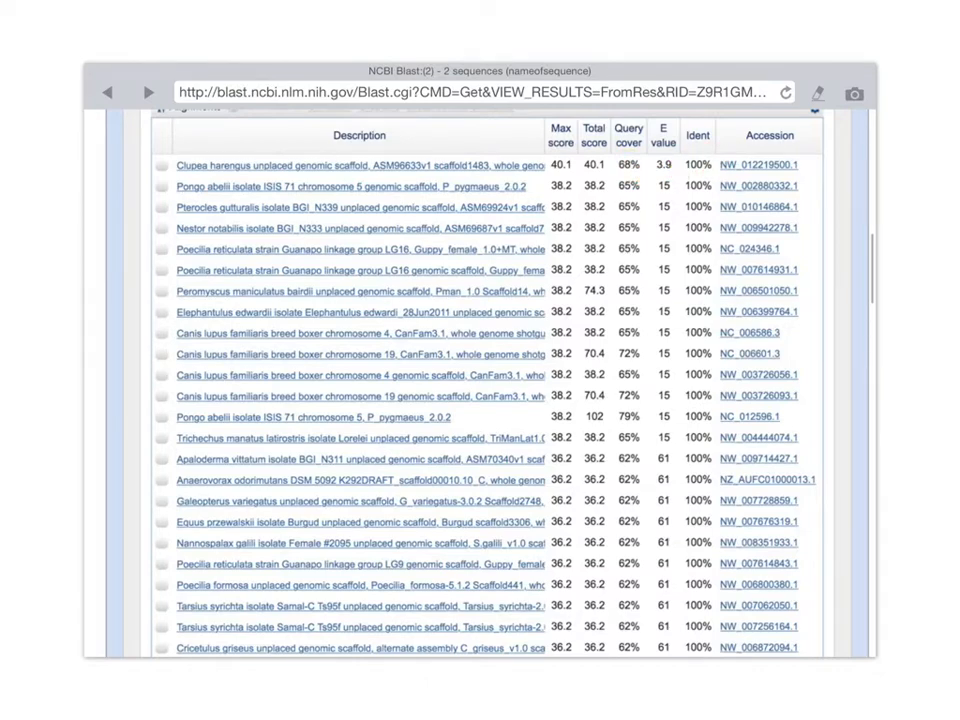
{"action": "scroll", "scroll_direction": "down", "scroll_amount": 3}
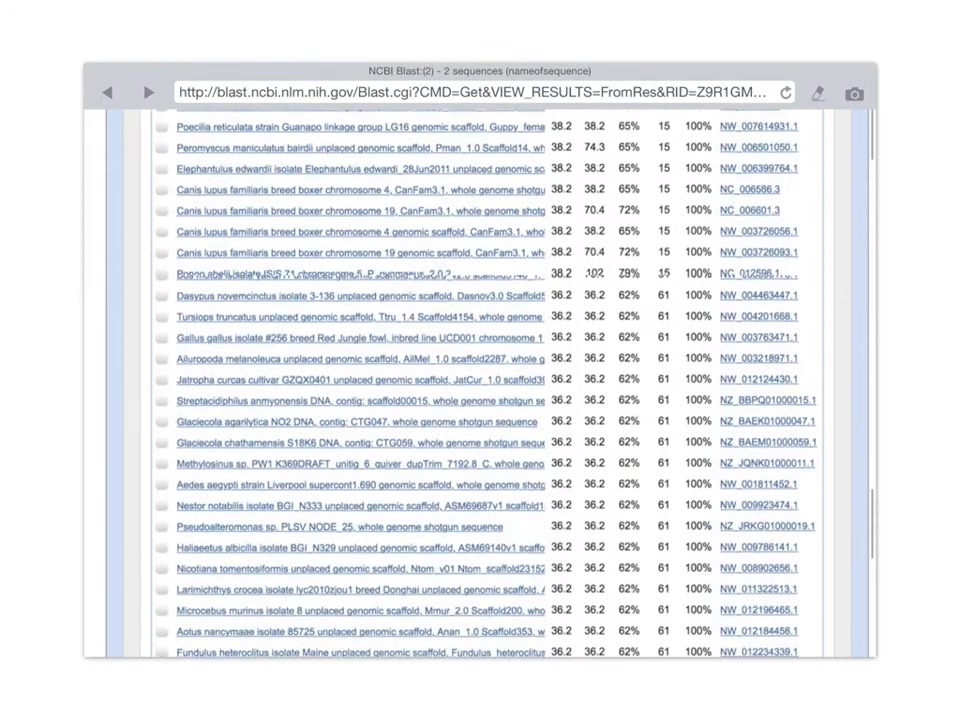
{"action": "scroll", "scroll_direction": "down", "scroll_amount": 3}
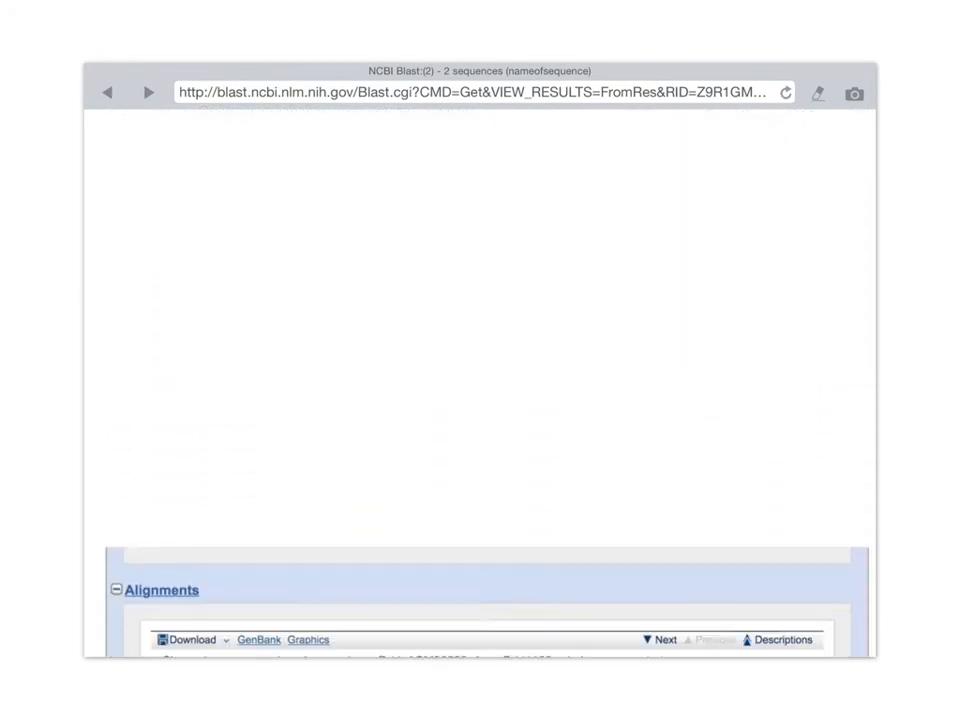
{"action": "scroll", "scroll_direction": "up", "scroll_amount": 3}
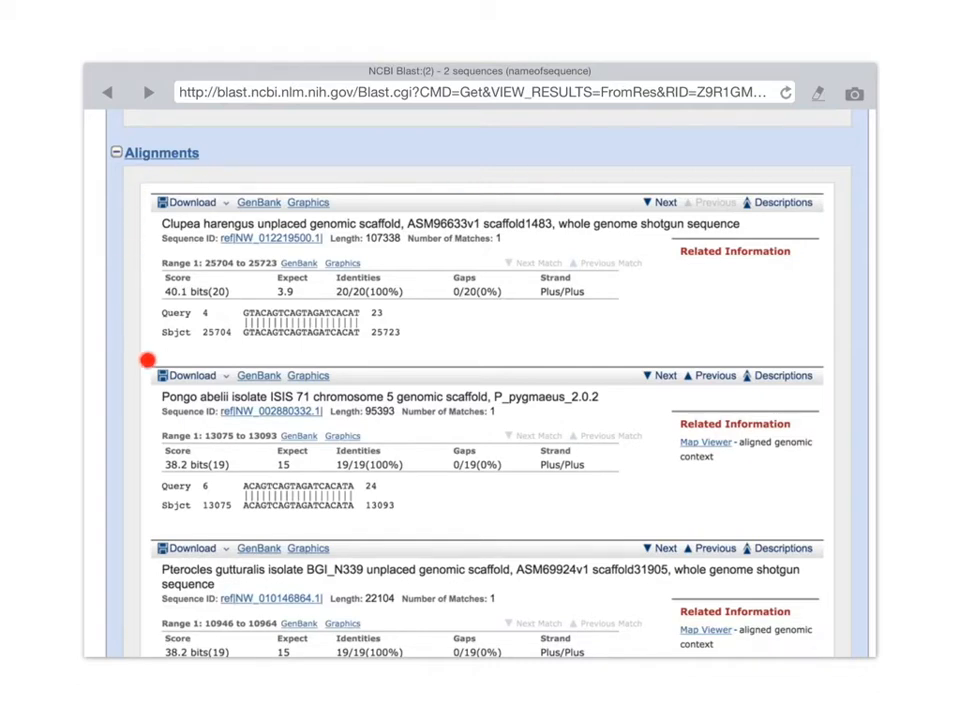
{"action": "mouse_move", "coordinate": [795, 163]}
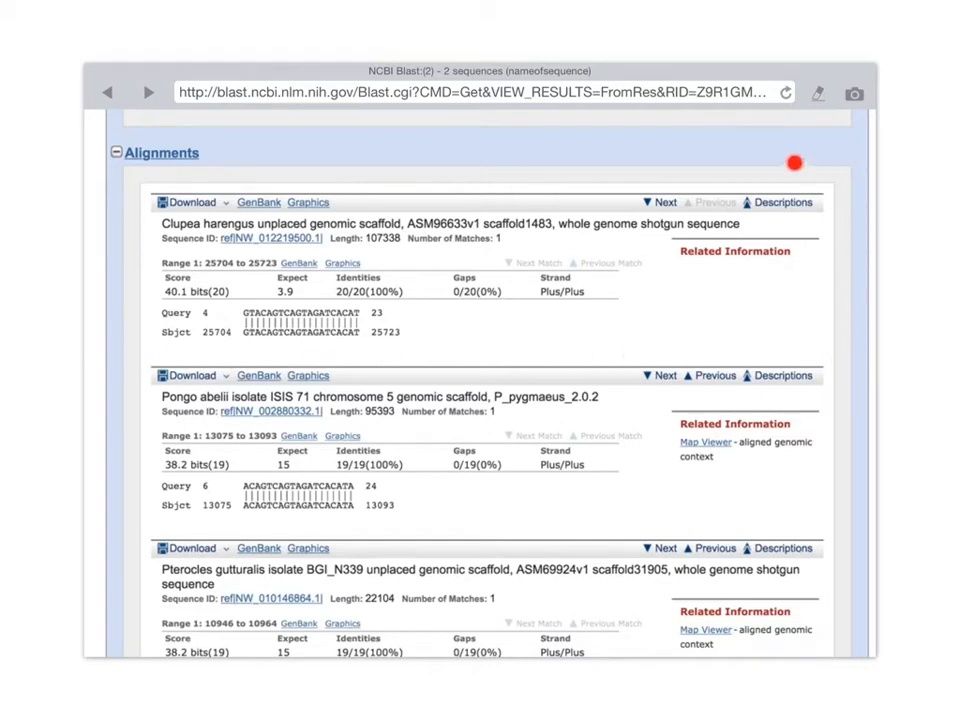
{"action": "mouse_move", "coordinate": [398, 350]}
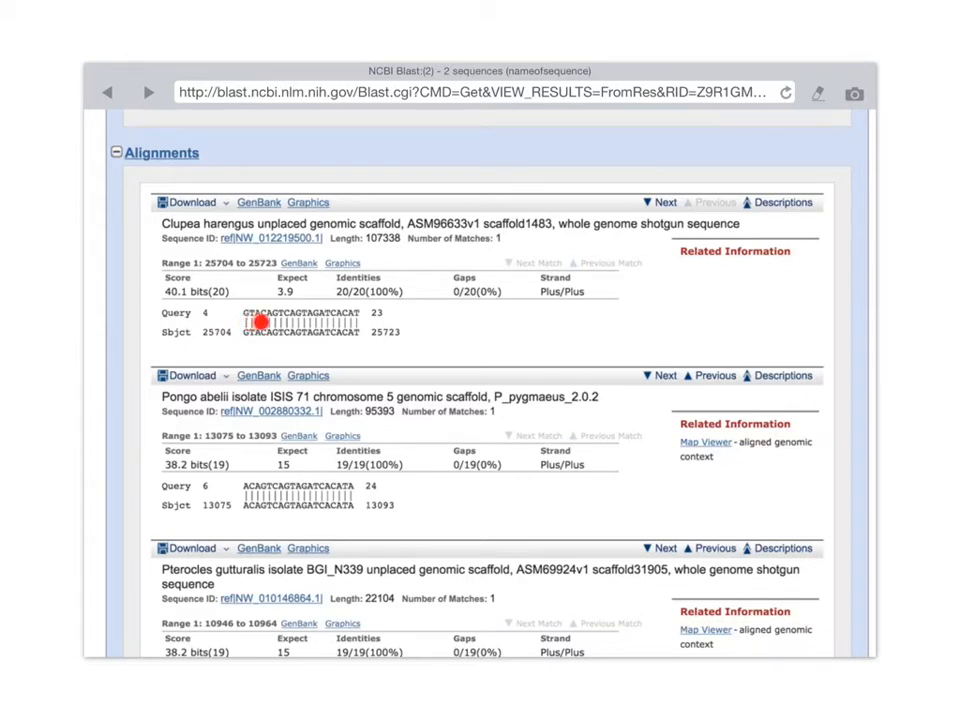
{"action": "mouse_move", "coordinate": [360, 322]}
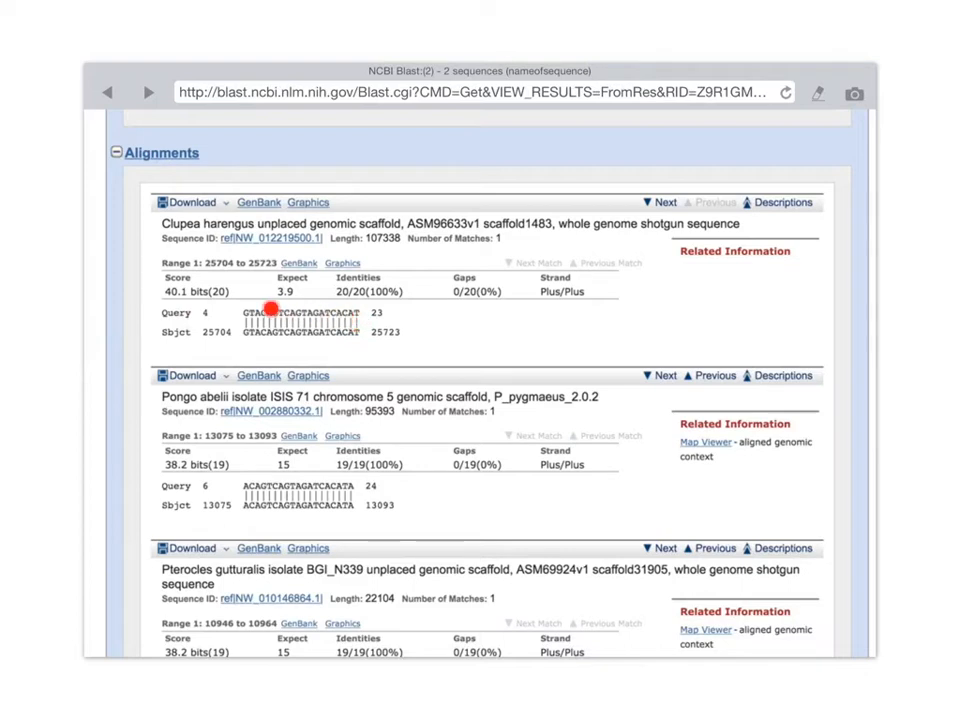
{"action": "mouse_move", "coordinate": [205, 327]}
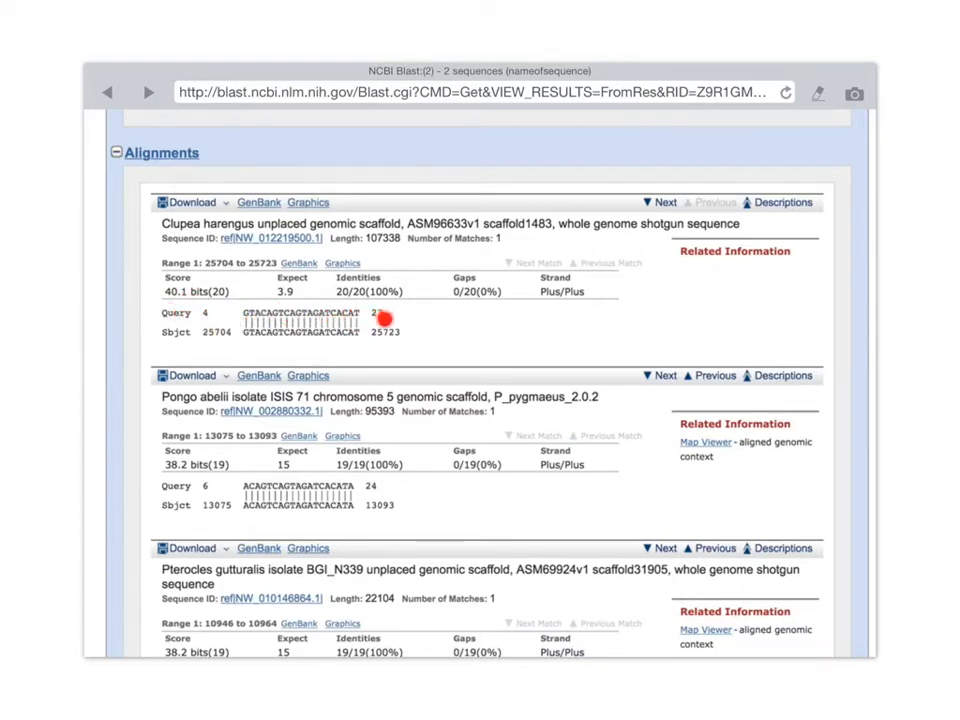
{"action": "mouse_move", "coordinate": [262, 313]}
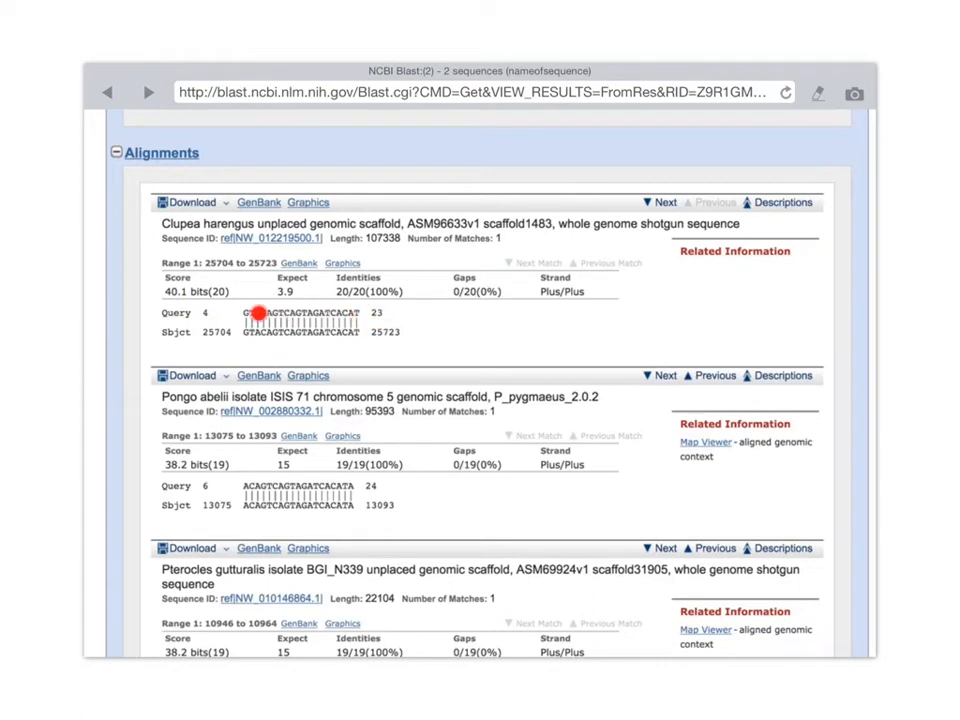
{"action": "mouse_move", "coordinate": [182, 347]}
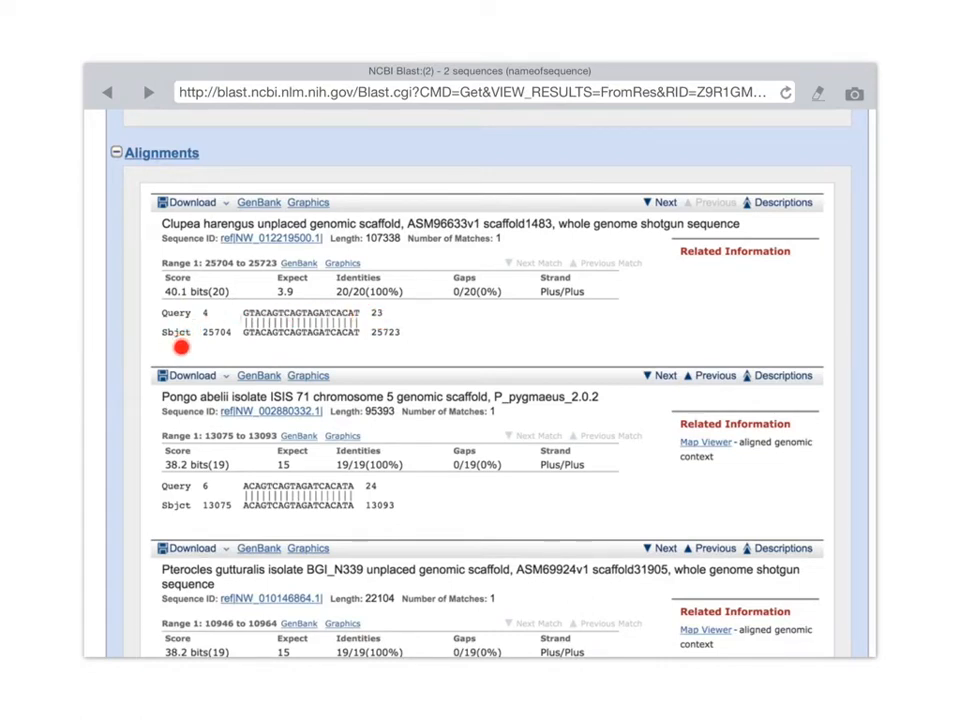
{"action": "mouse_move", "coordinate": [268, 237]}
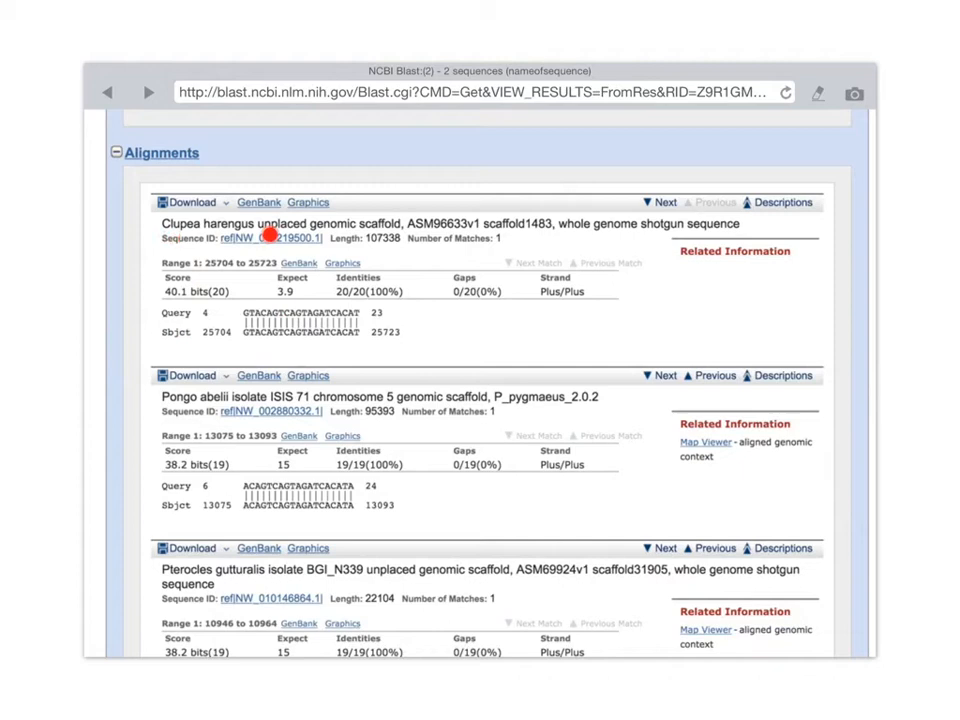
{"action": "mouse_move", "coordinate": [382, 250]}
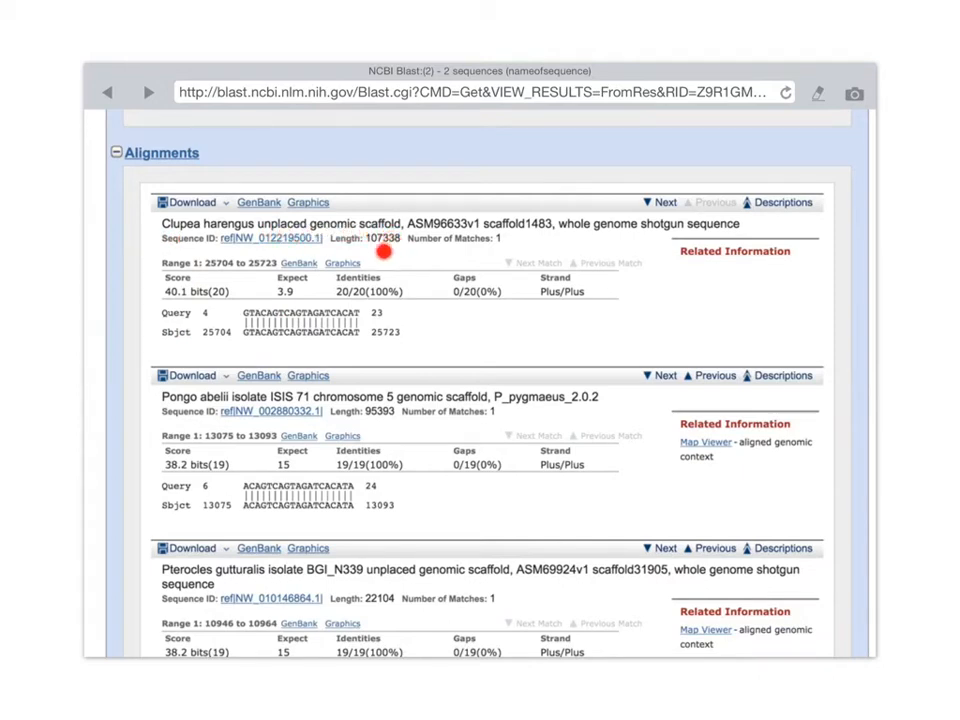
{"action": "mouse_move", "coordinate": [213, 343]}
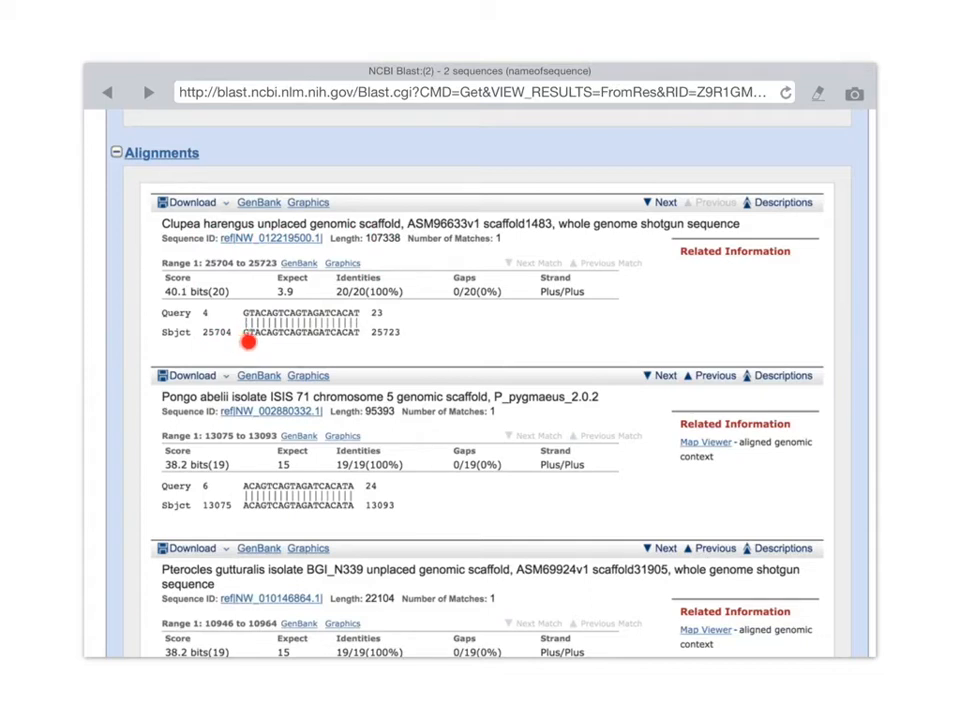
{"action": "mouse_move", "coordinate": [364, 341]}
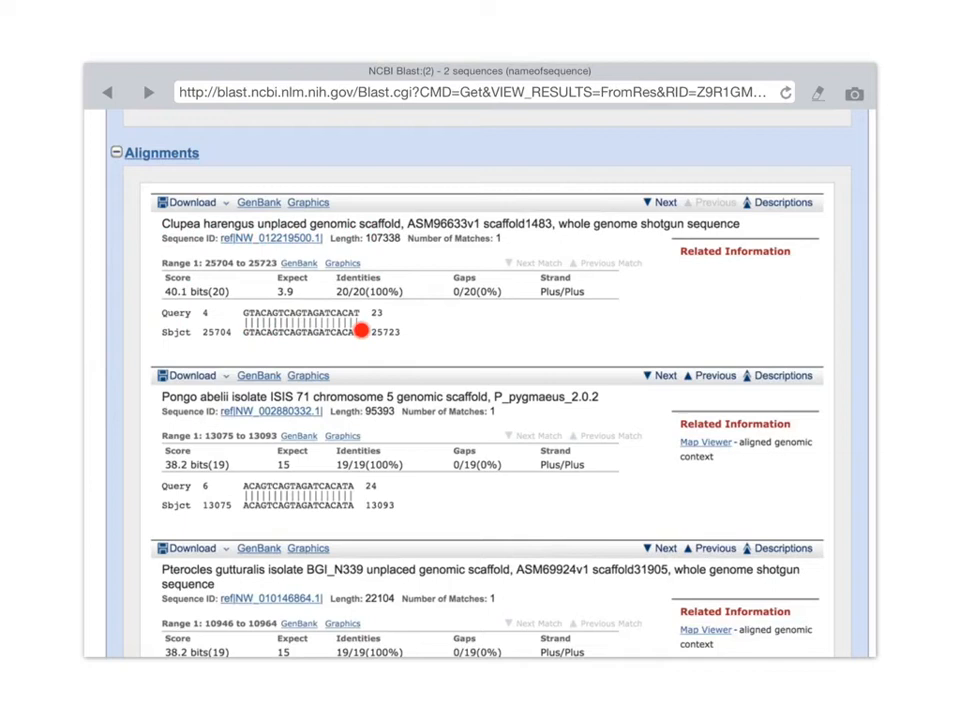
{"action": "mouse_move", "coordinate": [352, 343]}
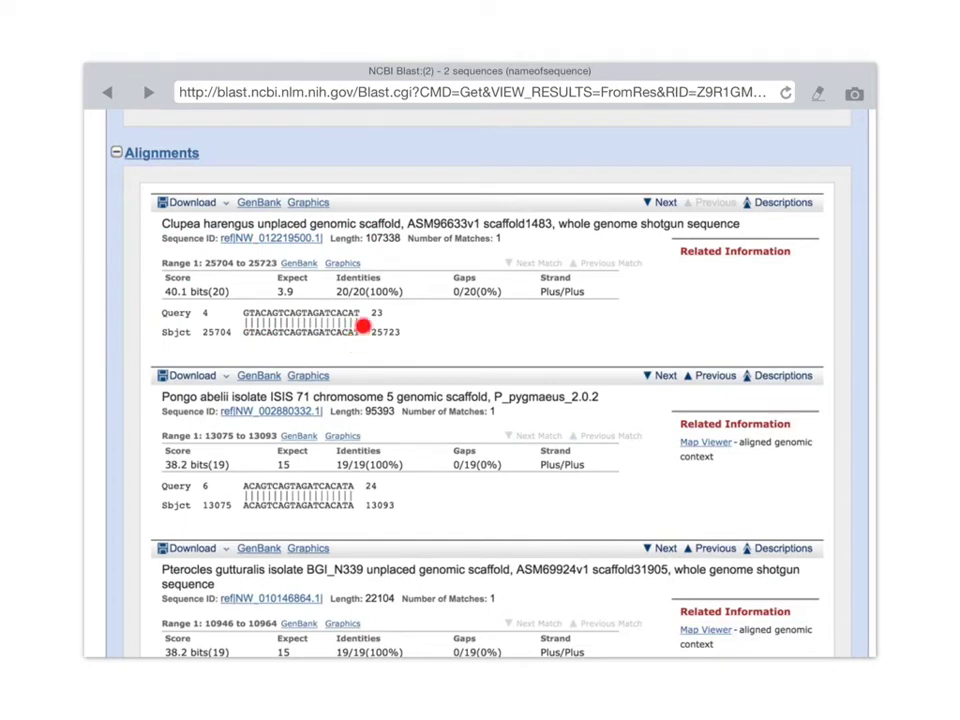
{"action": "mouse_move", "coordinate": [330, 345]}
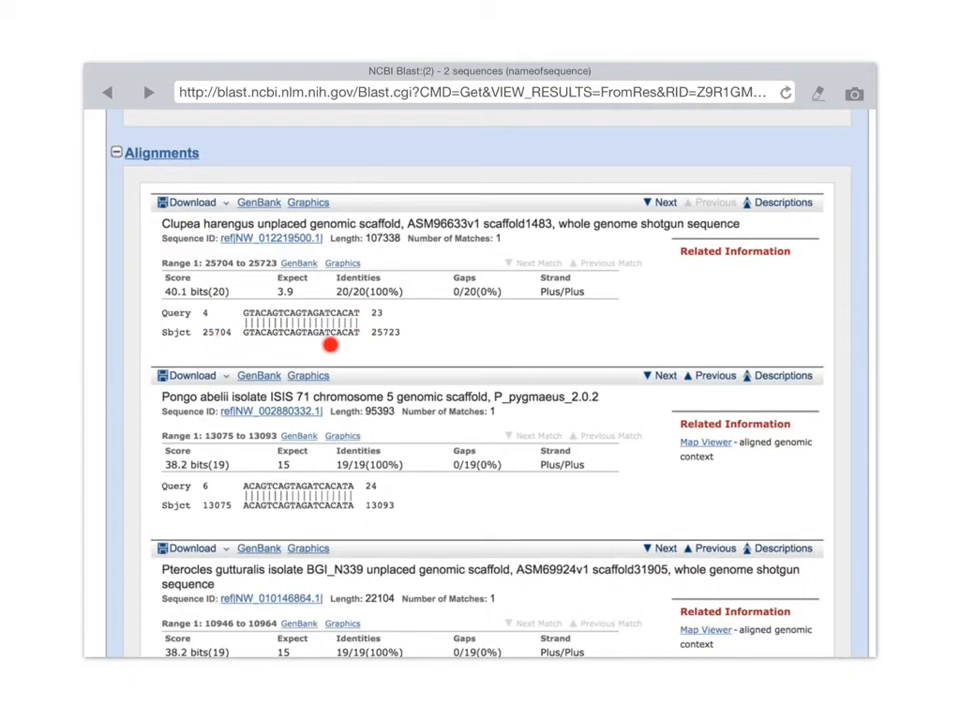
{"action": "mouse_move", "coordinate": [399, 308]}
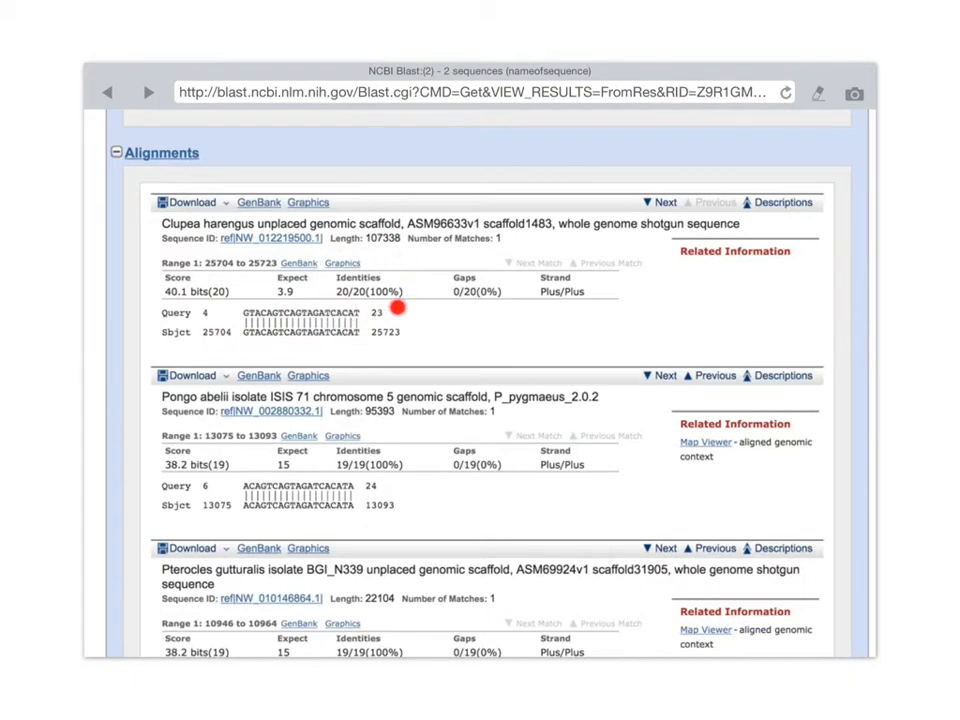
{"action": "mouse_move", "coordinate": [307, 332]}
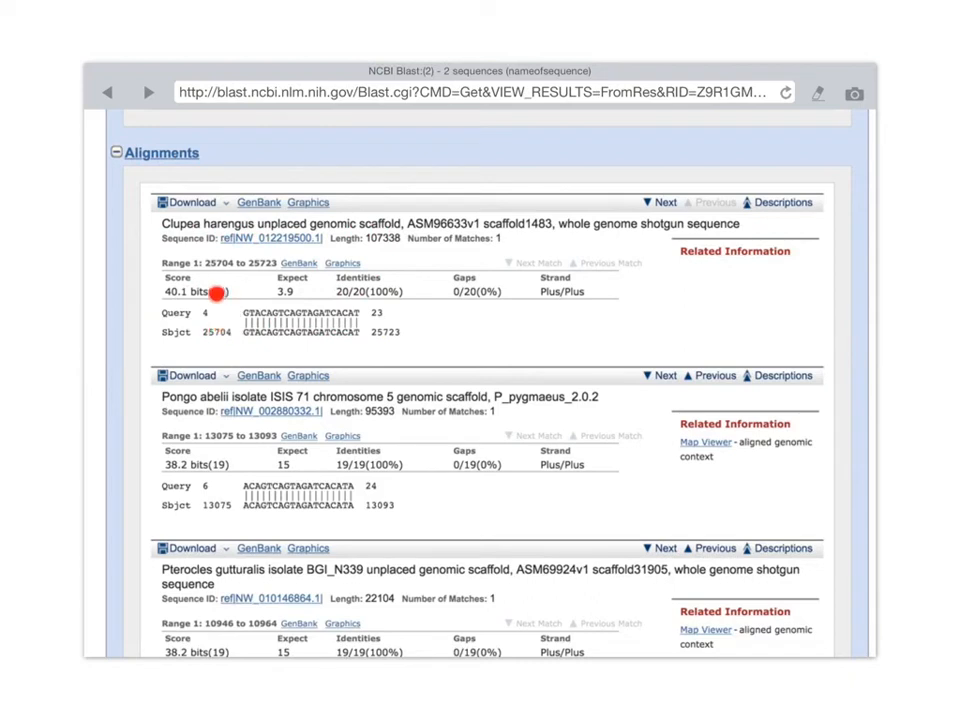
{"action": "mouse_move", "coordinate": [203, 328]}
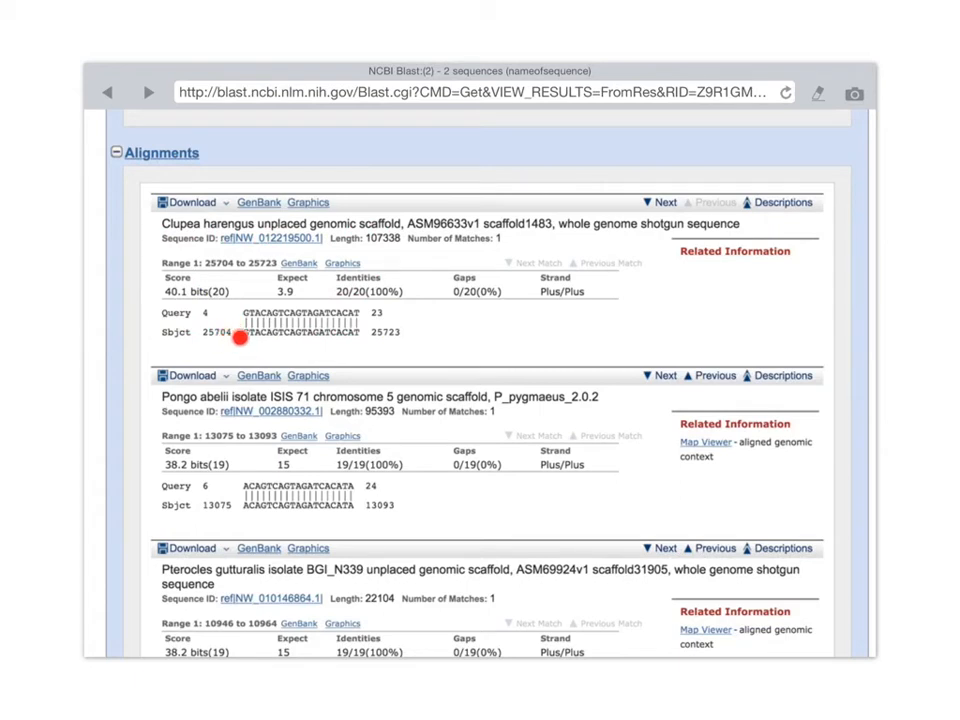
{"action": "mouse_move", "coordinate": [218, 331]}
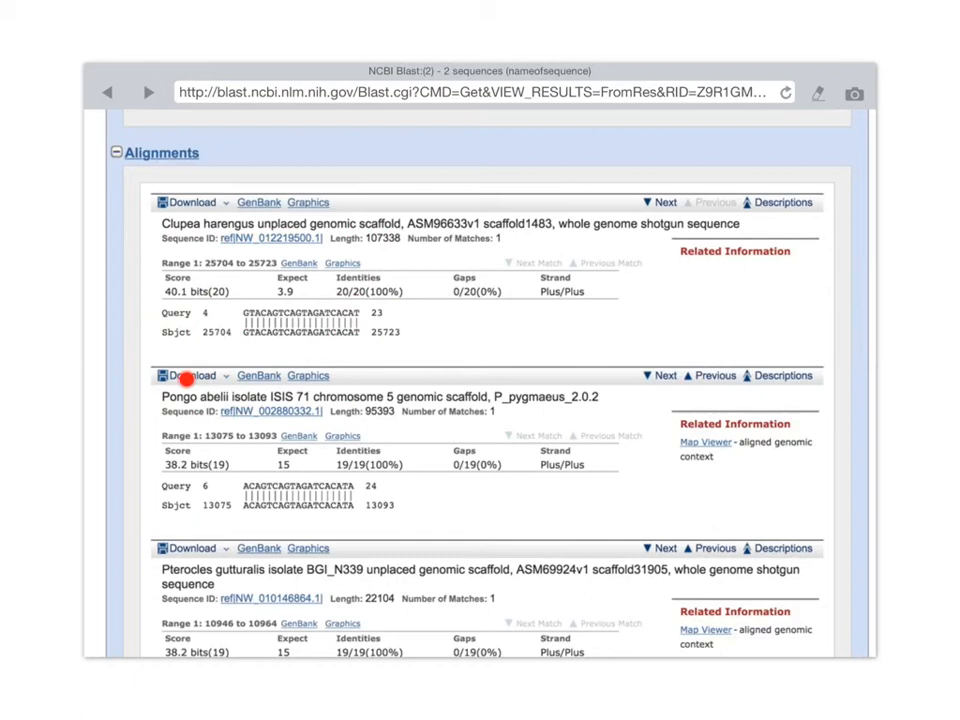
{"action": "mouse_move", "coordinate": [158, 512]}
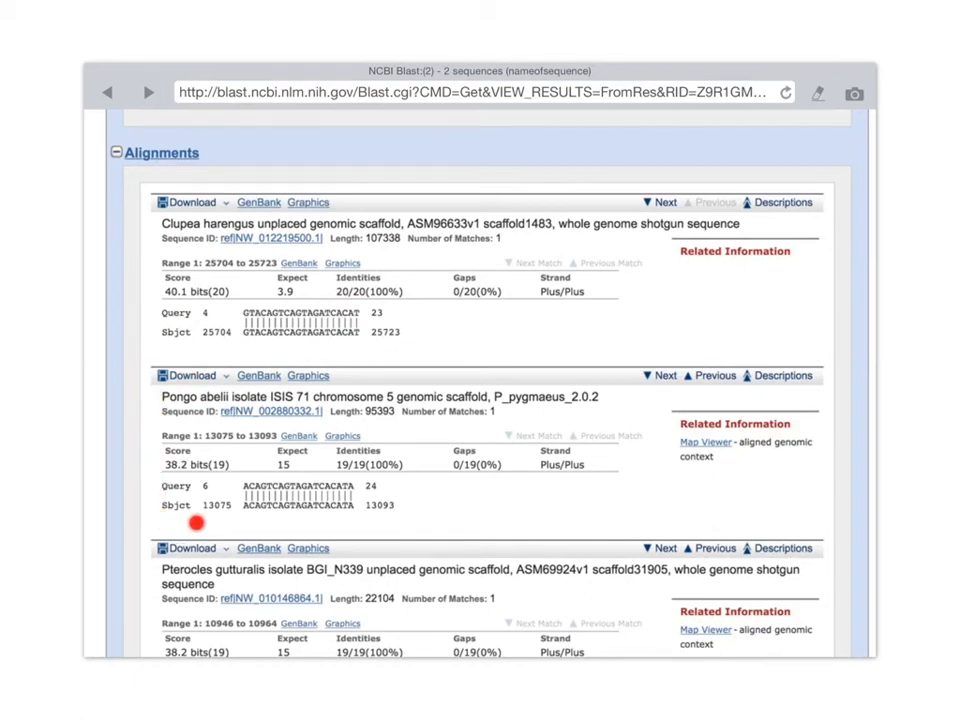
{"action": "mouse_move", "coordinate": [258, 522]}
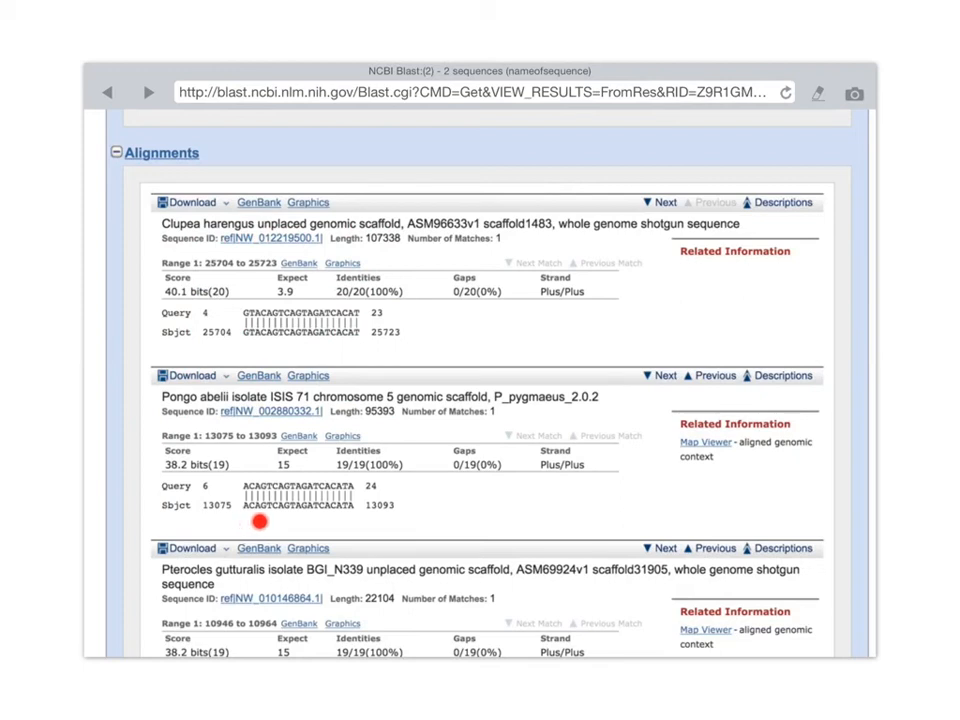
{"action": "mouse_move", "coordinate": [213, 458]}
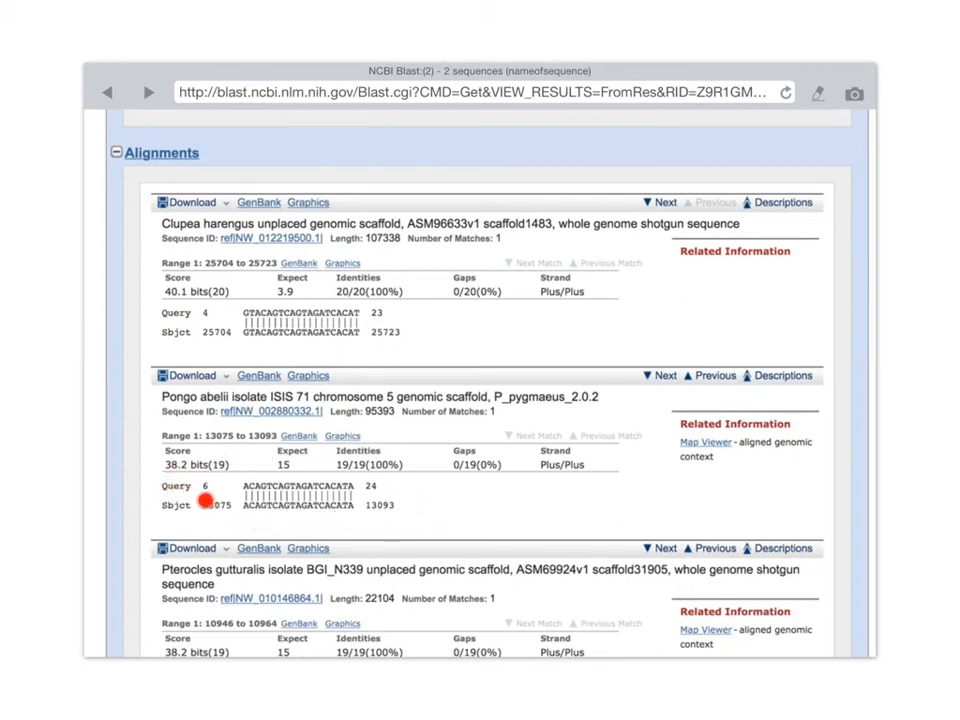
{"action": "mouse_move", "coordinate": [371, 500]}
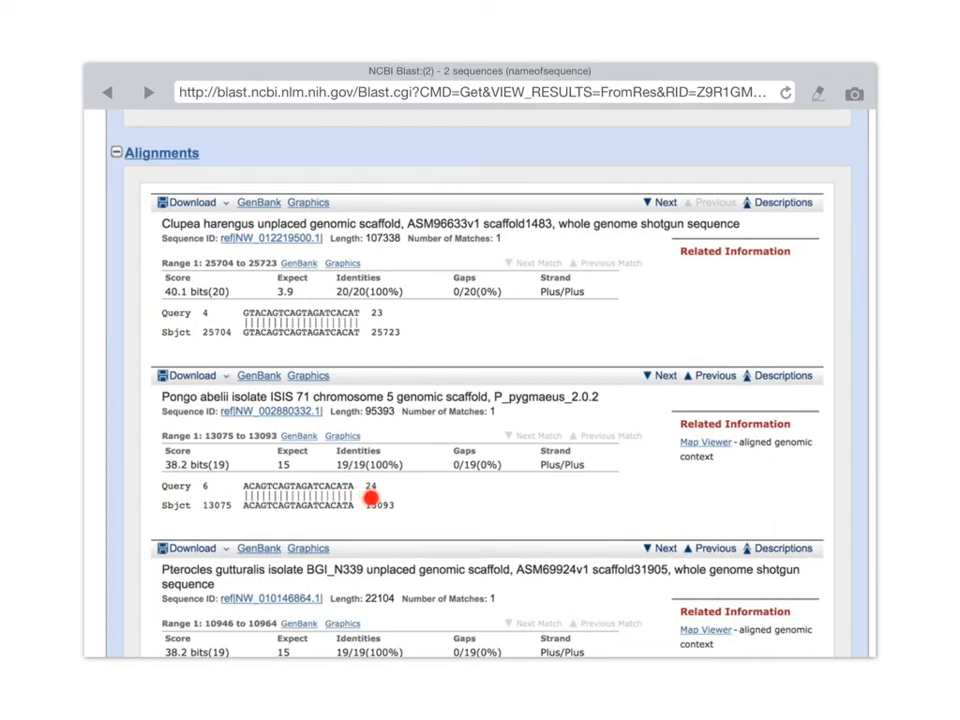